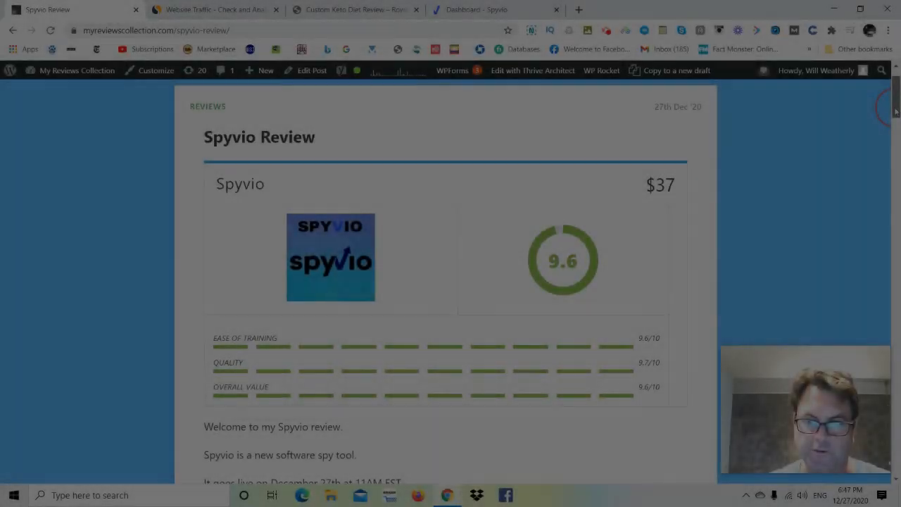
- Scroll the Spyvio Review past ratings, intro and webinar banner to 'What Is Spyvio All About?'
scroll(down, 3)
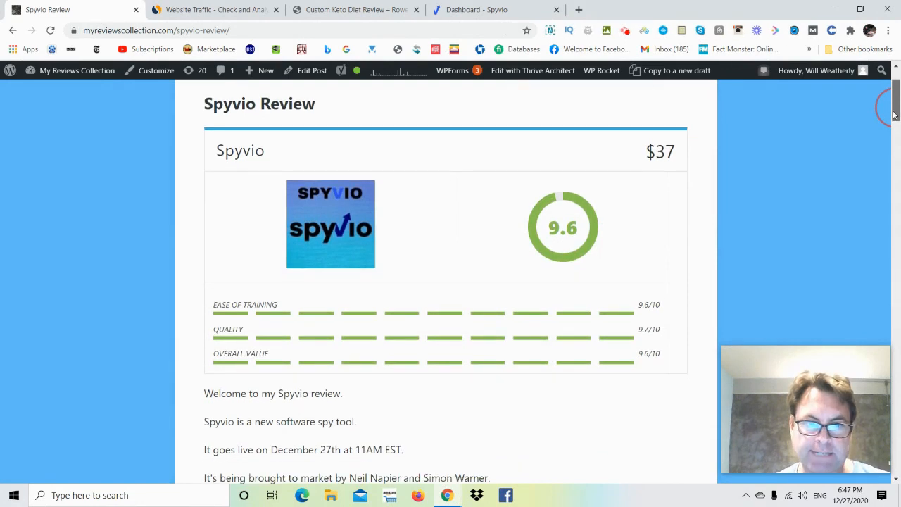
scroll(down, 3)
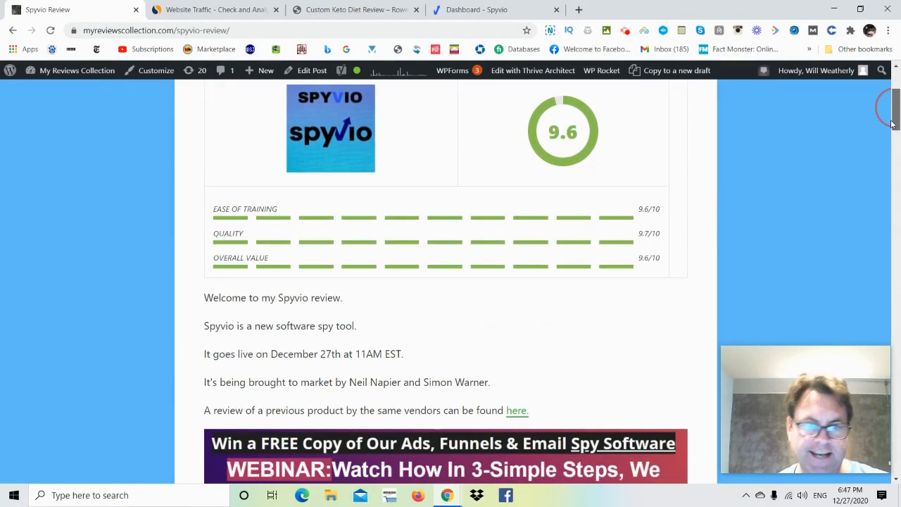
scroll(down, 3)
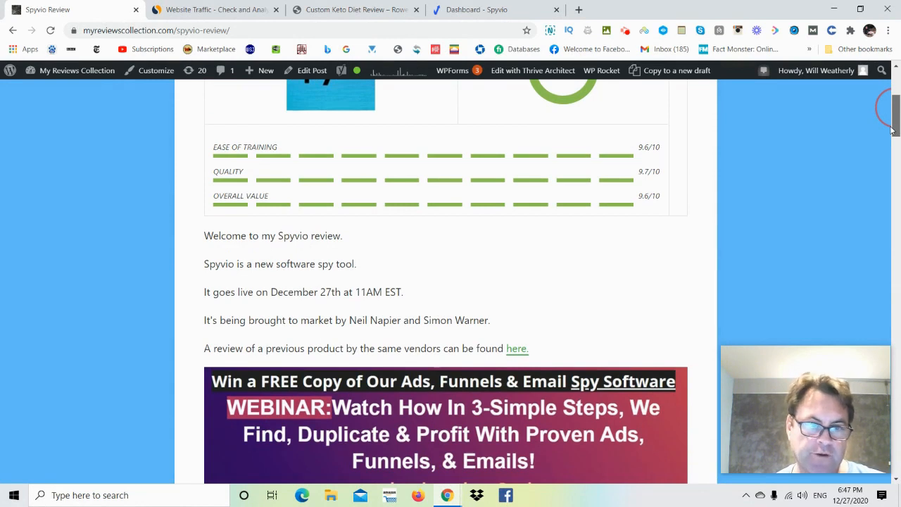
scroll(down, 3)
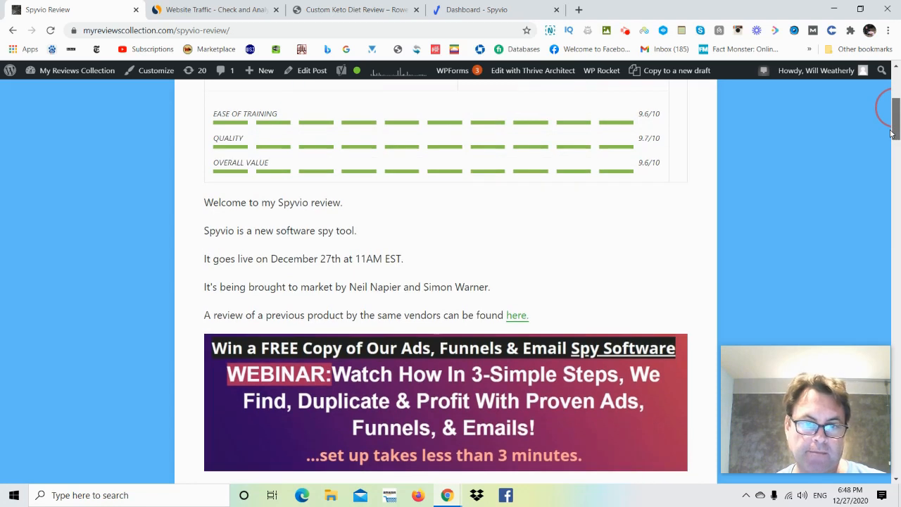
scroll(up, 3)
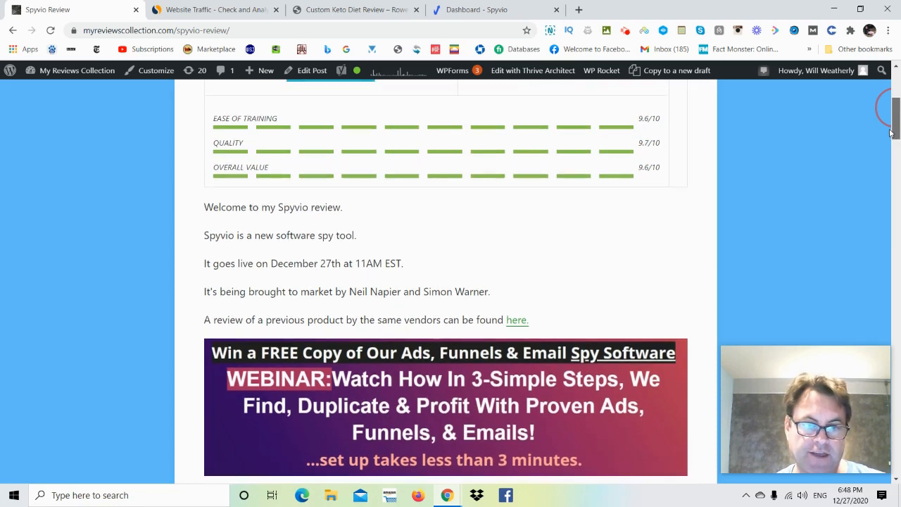
scroll(down, 3)
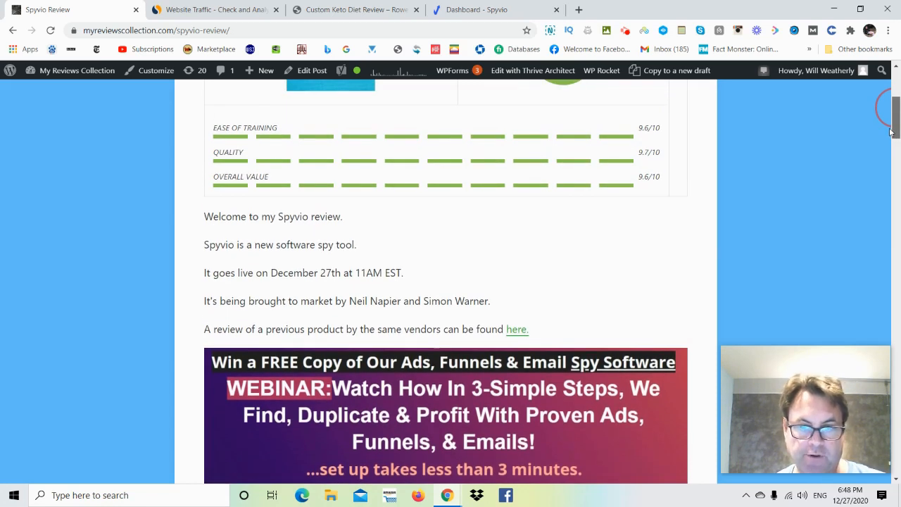
scroll(down, 3)
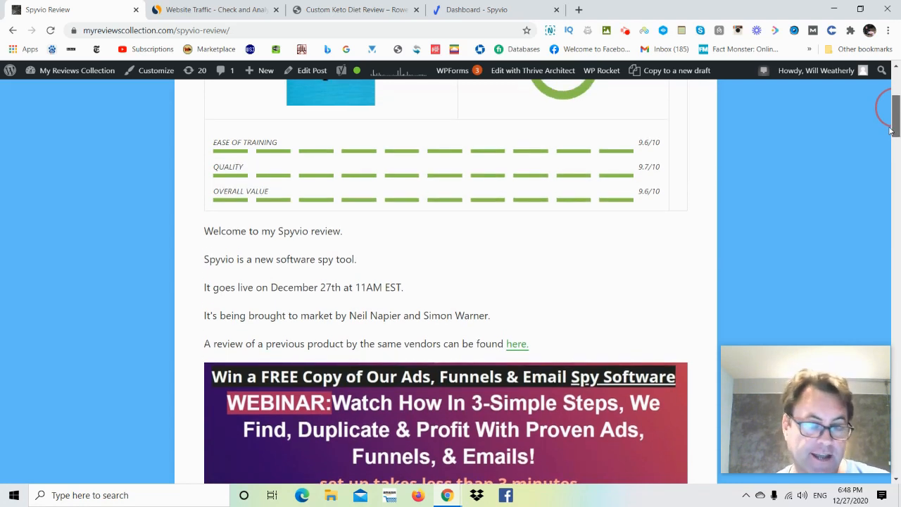
scroll(down, 3)
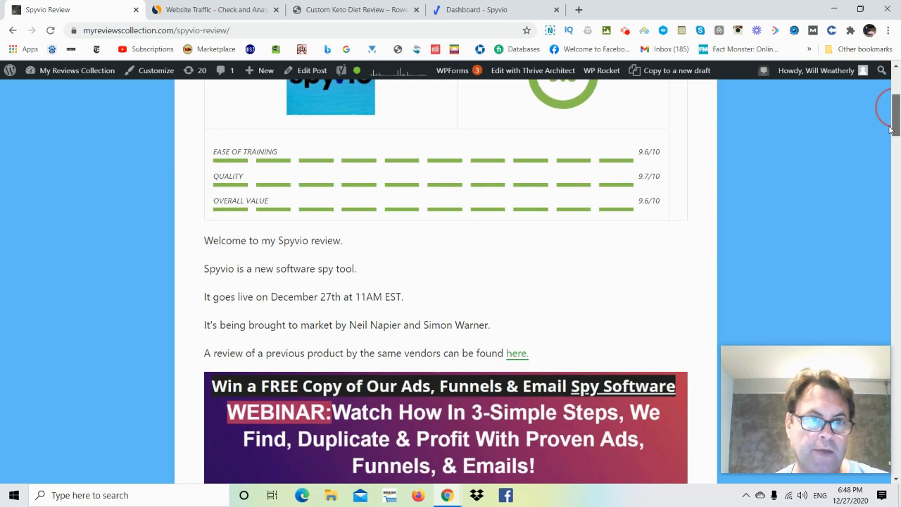
scroll(down, 3)
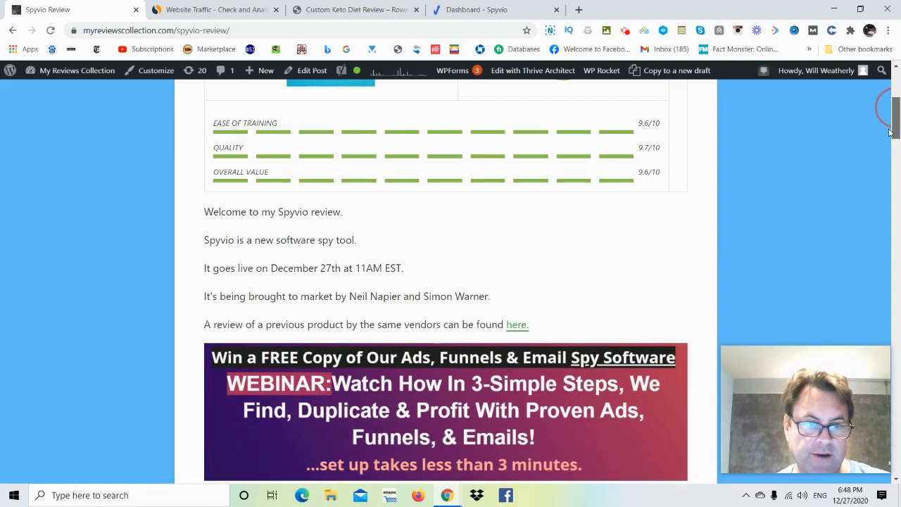
scroll(down, 3)
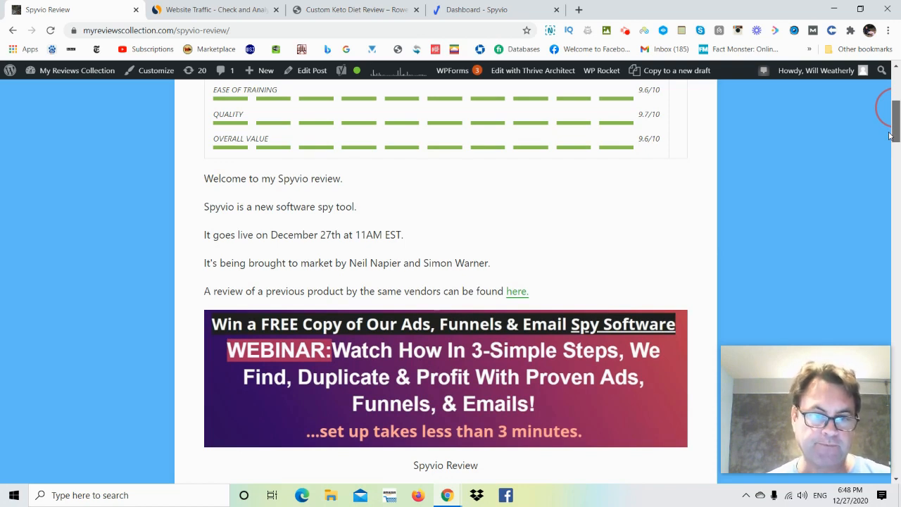
scroll(down, 3)
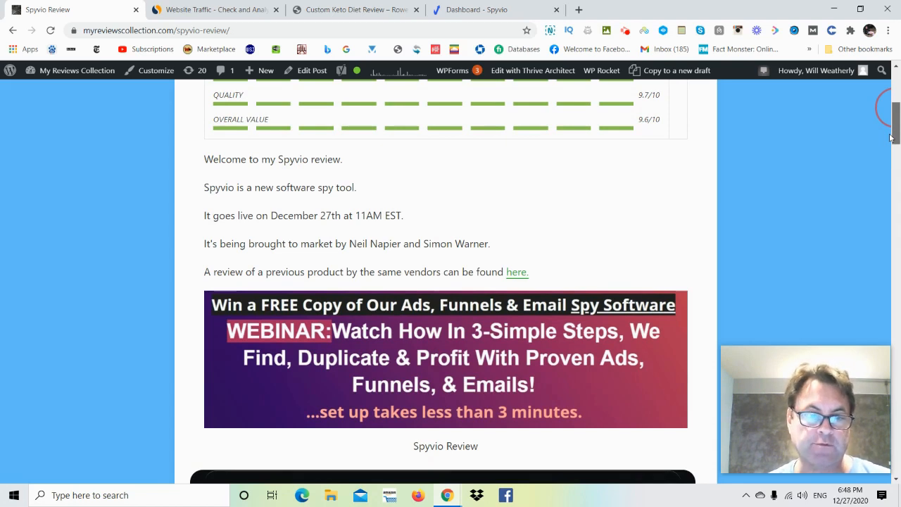
scroll(down, 3)
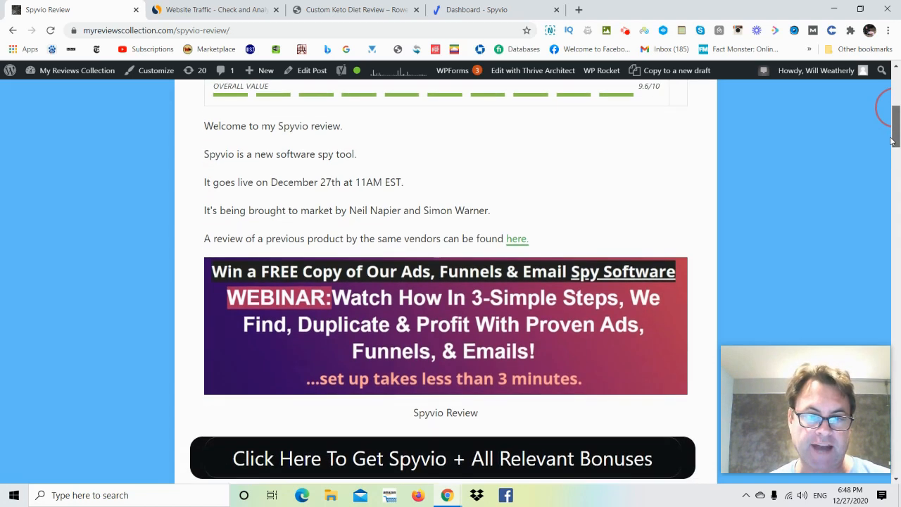
scroll(down, 3)
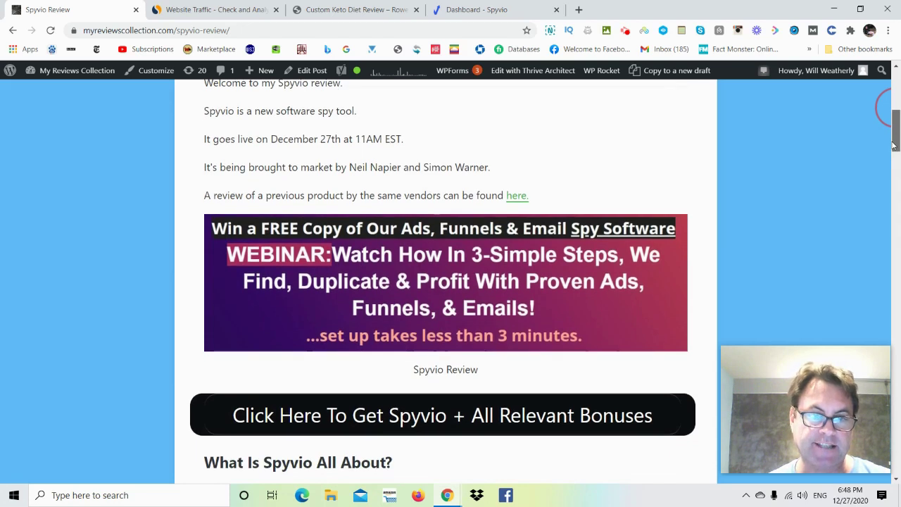
scroll(down, 3)
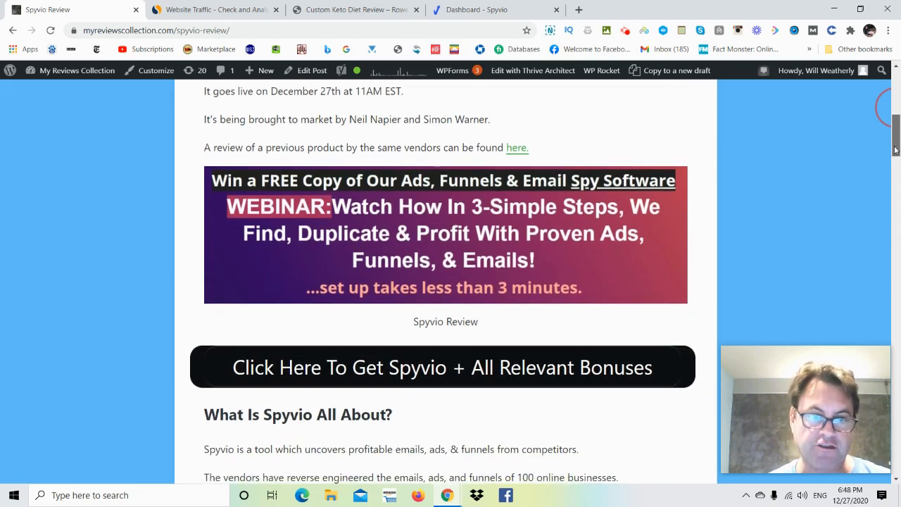
scroll(down, 3)
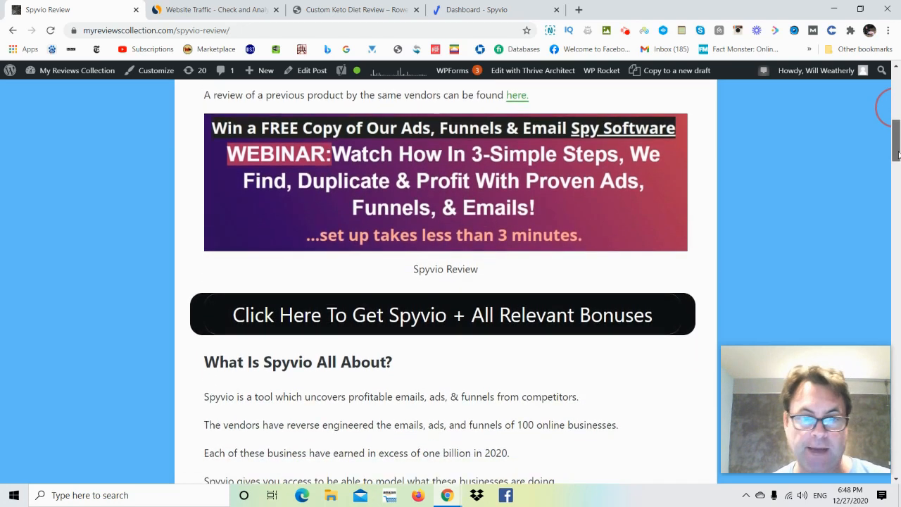
- Read through steps, final thoughts, OTOs and custom bonuses, then switch to the SimilarWeb tab
scroll(down, 3)
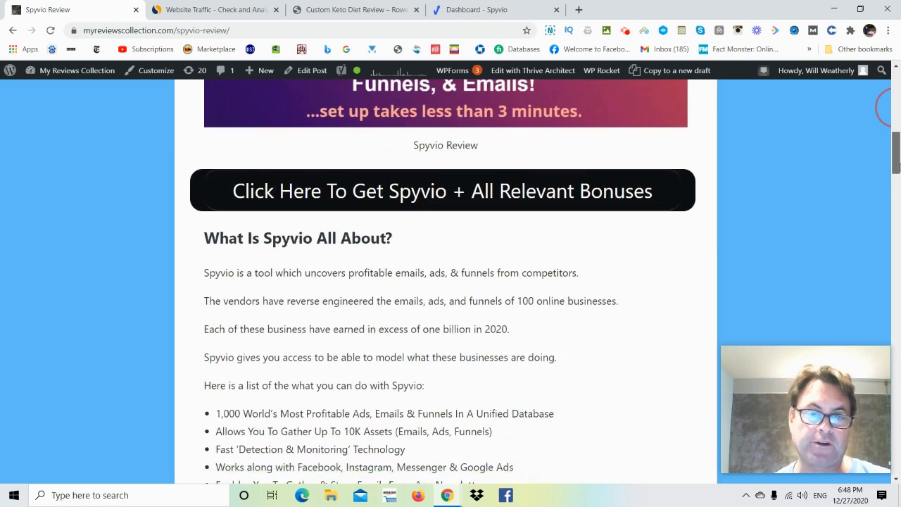
scroll(down, 3)
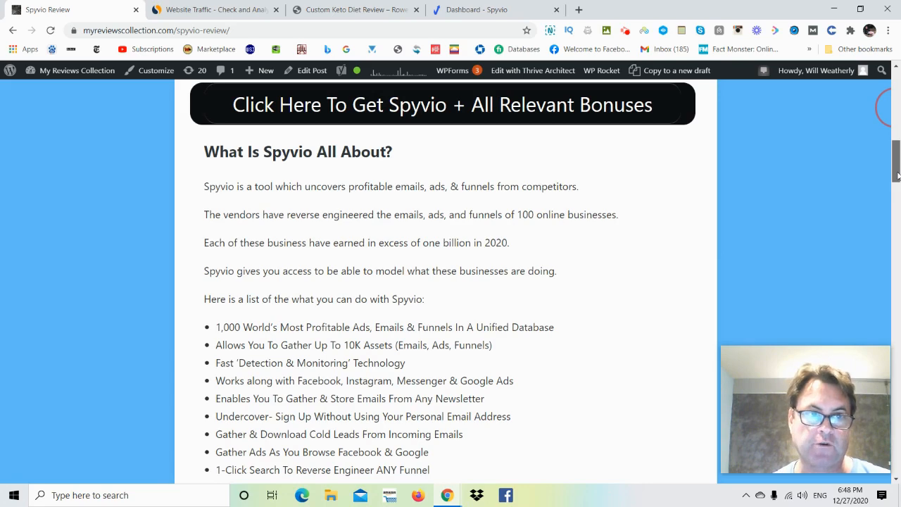
scroll(down, 3)
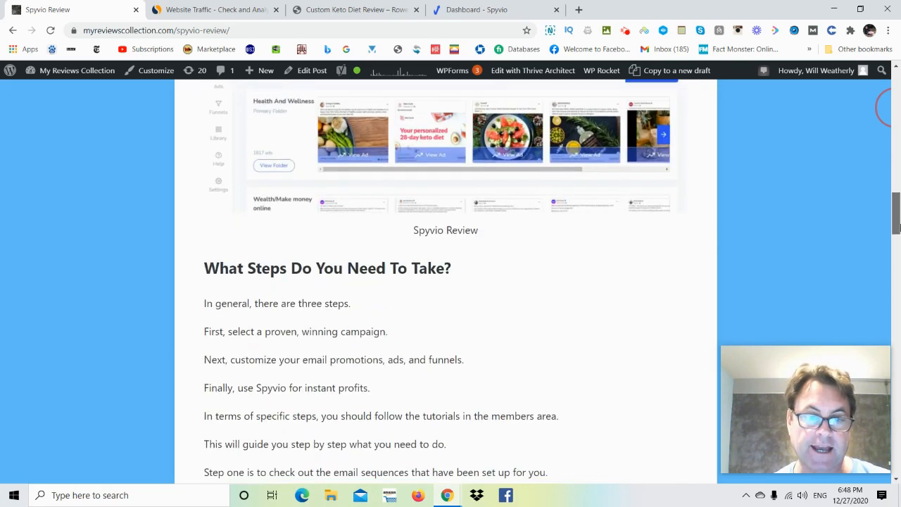
scroll(down, 3)
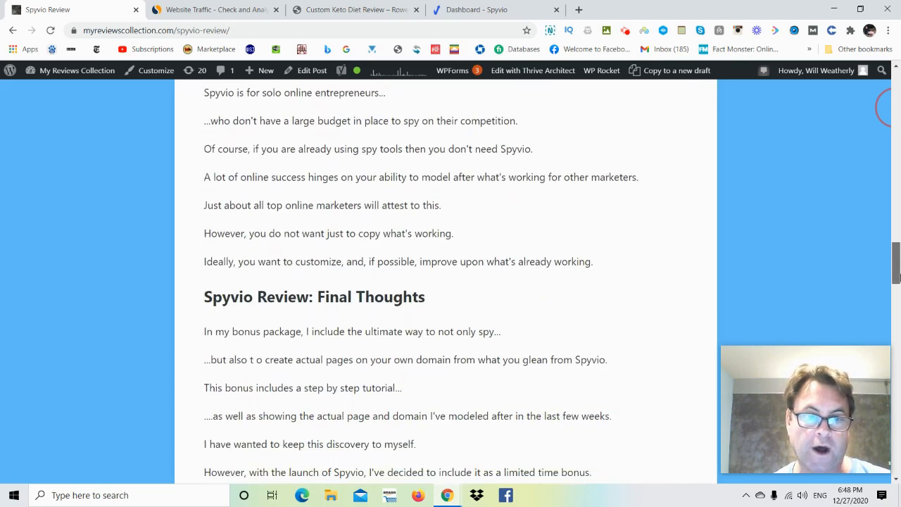
scroll(down, 3)
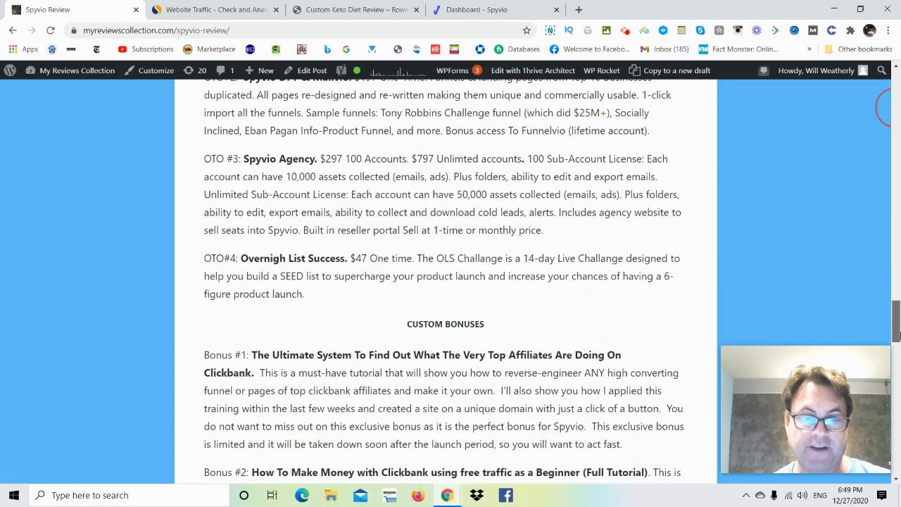
scroll(down, 3)
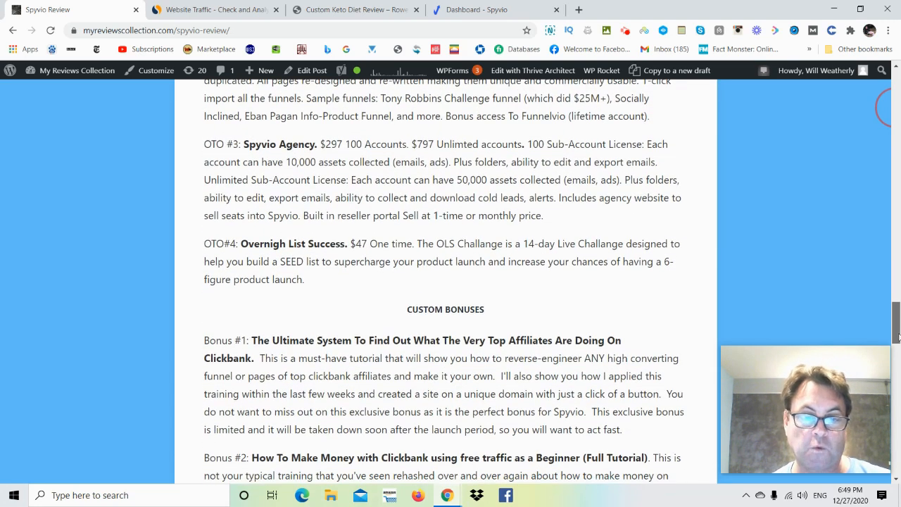
scroll(down, 3)
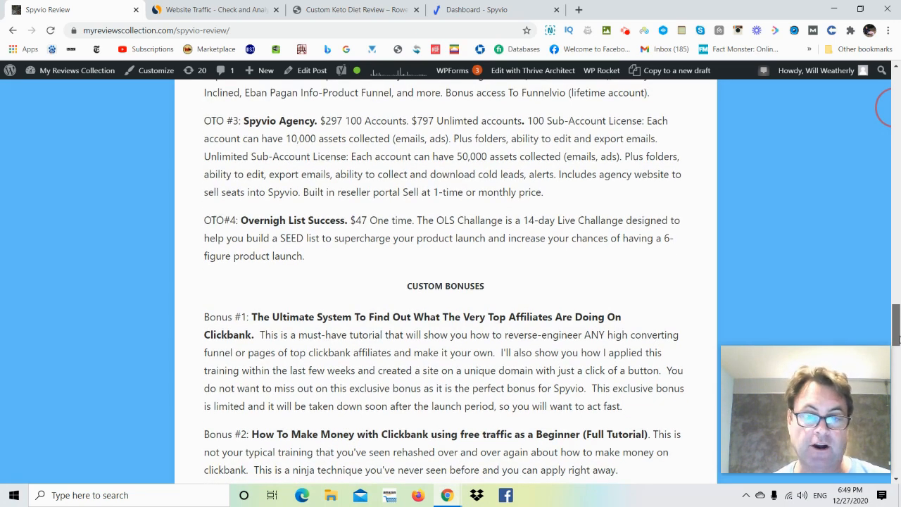
scroll(down, 3)
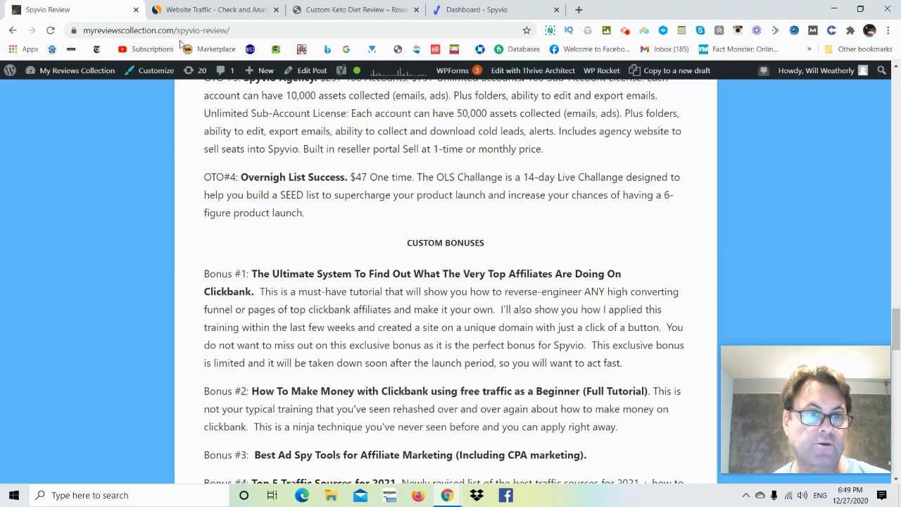
click(214, 9)
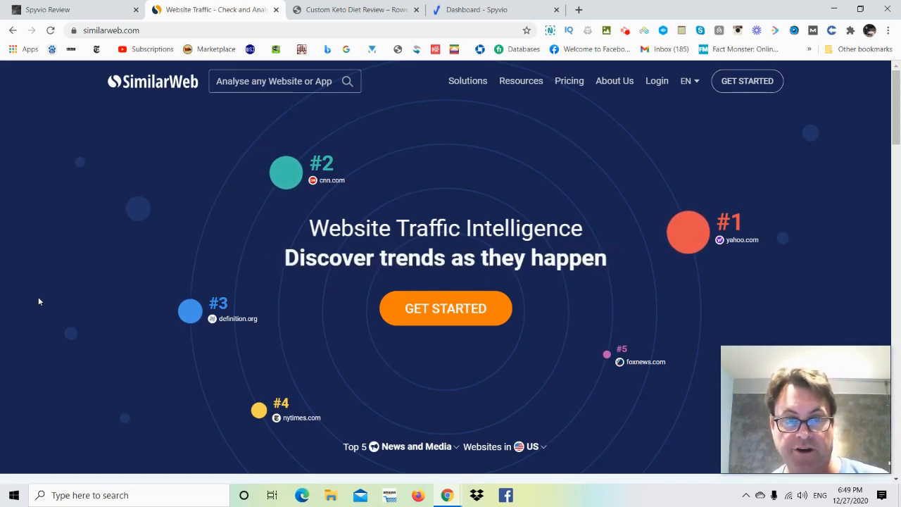
mouse_move(29, 294)
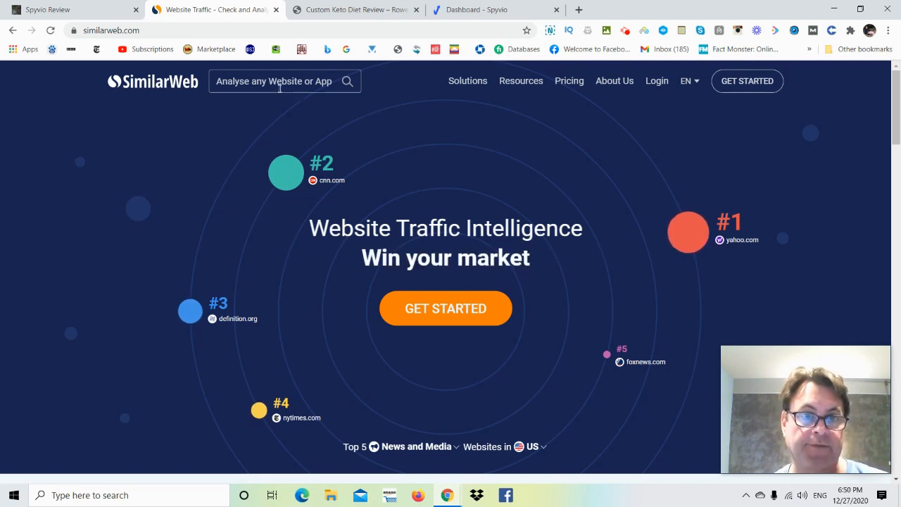
- Switch to the Custom Keto Diet Review site and read its product overview and ratings
click(355, 10)
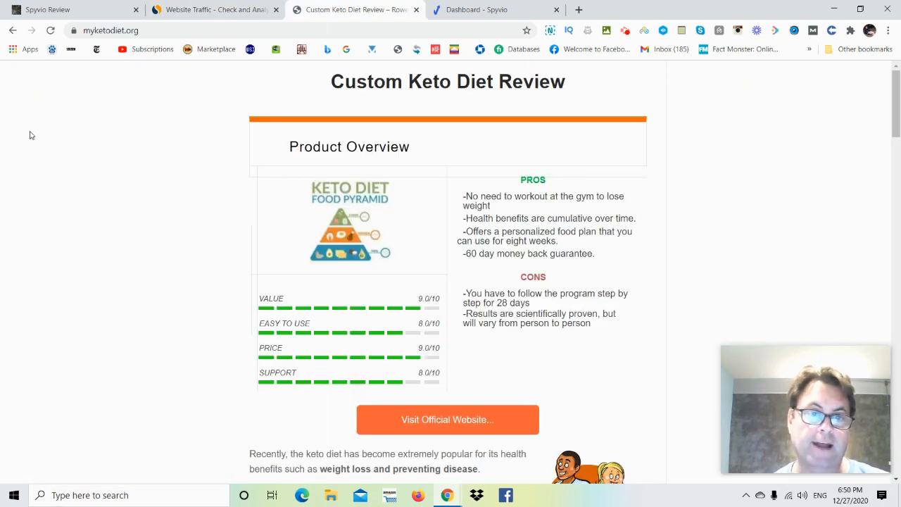
mouse_move(138, 169)
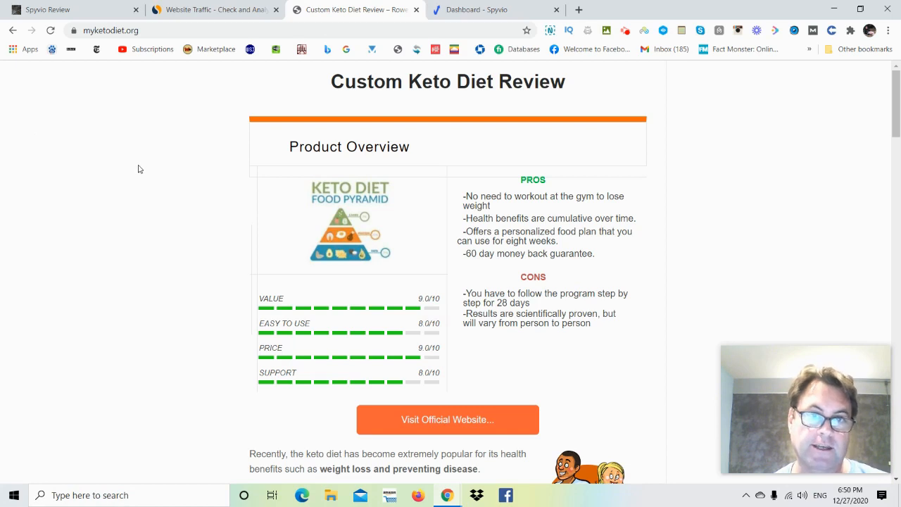
mouse_move(156, 183)
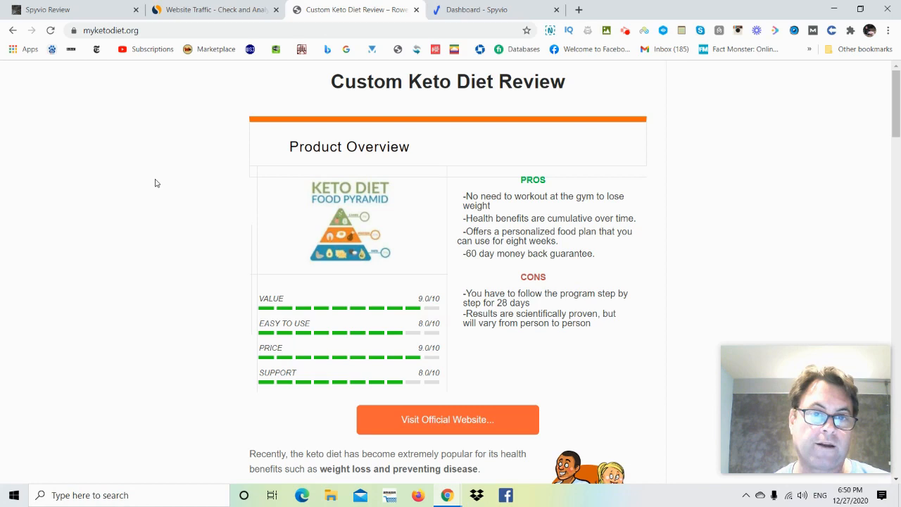
mouse_move(183, 151)
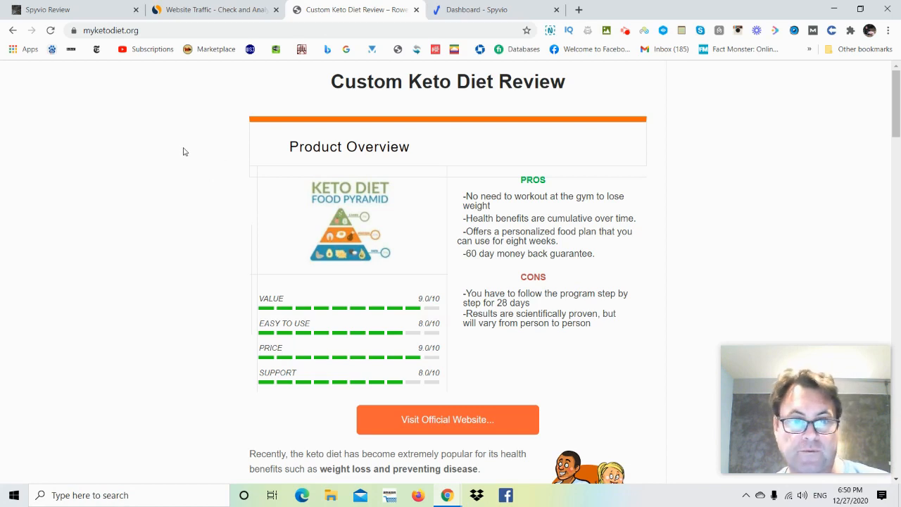
scroll(down, 3)
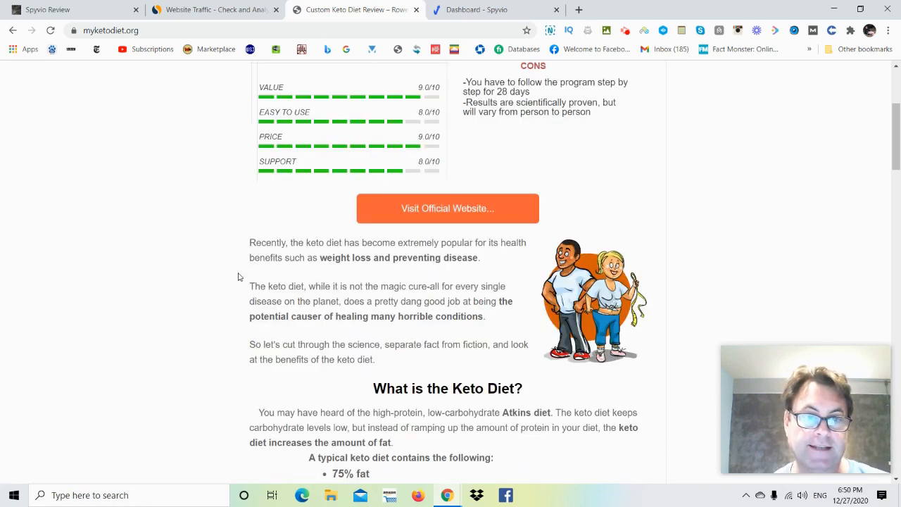
scroll(up, 3)
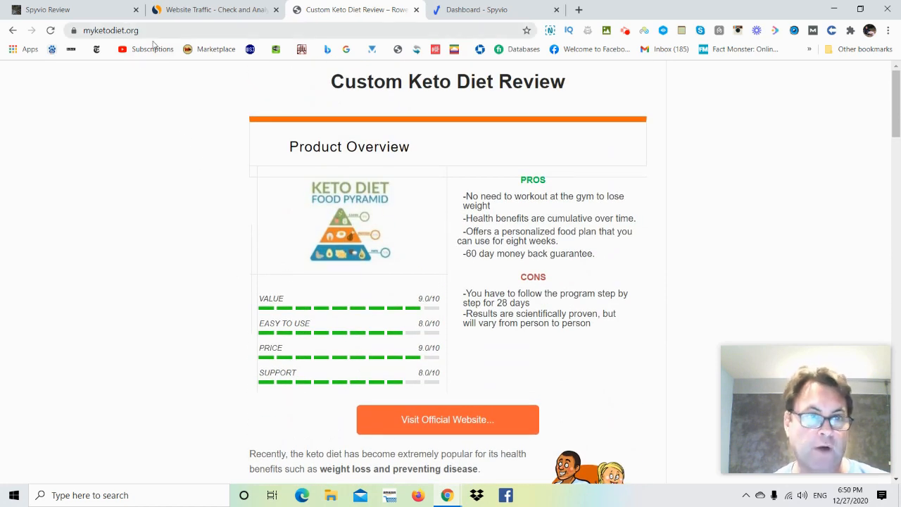
mouse_move(129, 164)
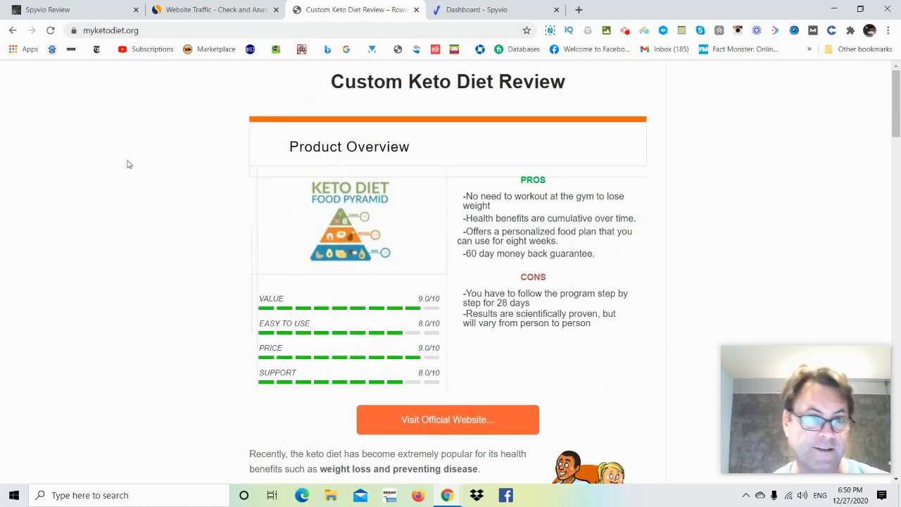
scroll(down, 3)
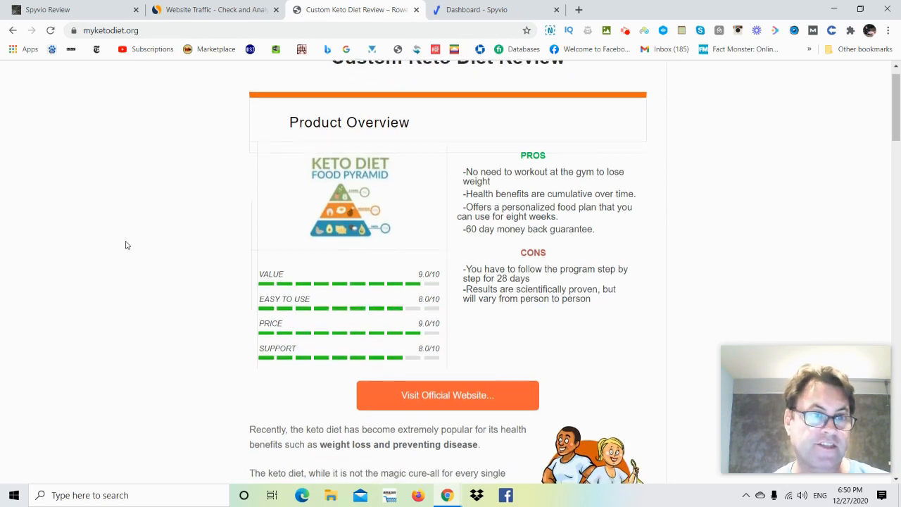
scroll(down, 3)
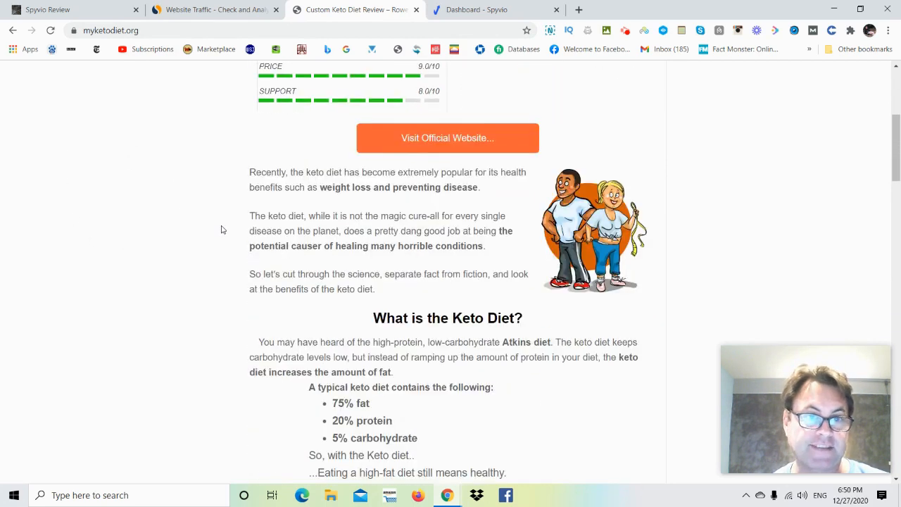
scroll(down, 3)
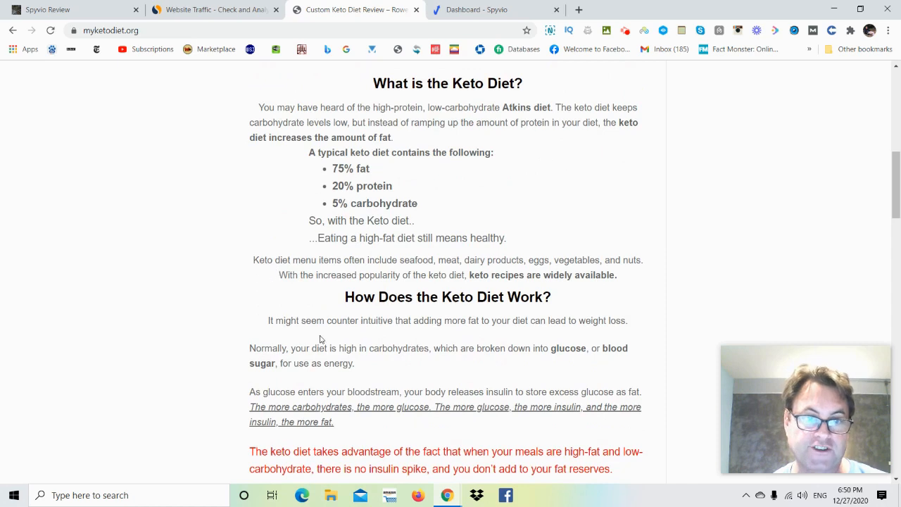
- Read the keto diet explanation and benefits down to the 'Try Now For 60 Days' offer
scroll(up, 3)
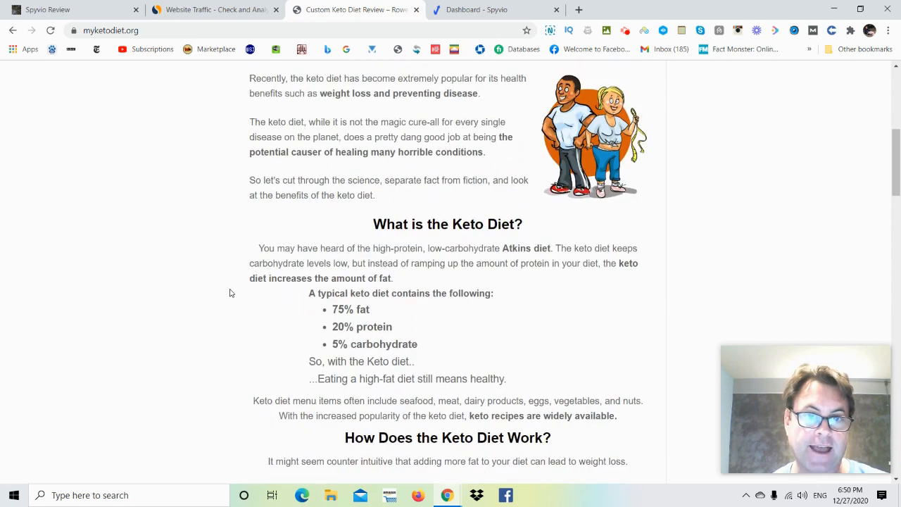
scroll(up, 3)
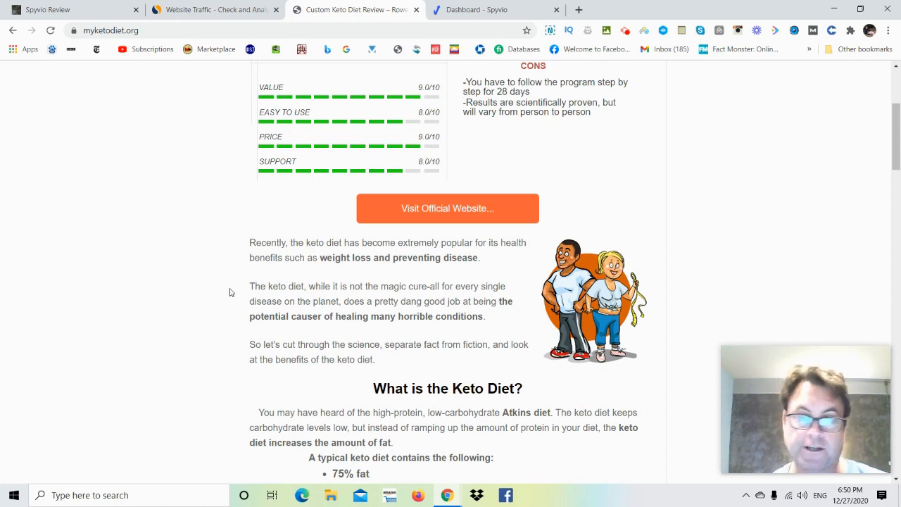
scroll(down, 3)
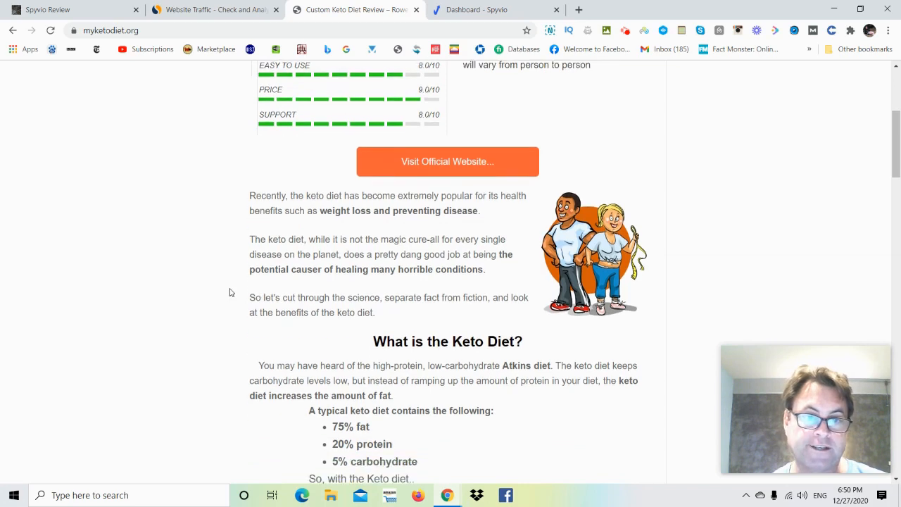
scroll(down, 3)
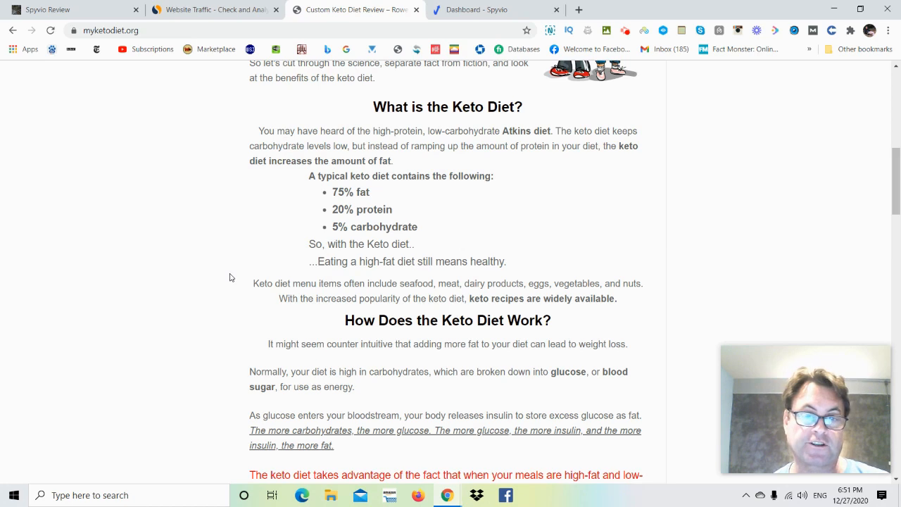
scroll(down, 3)
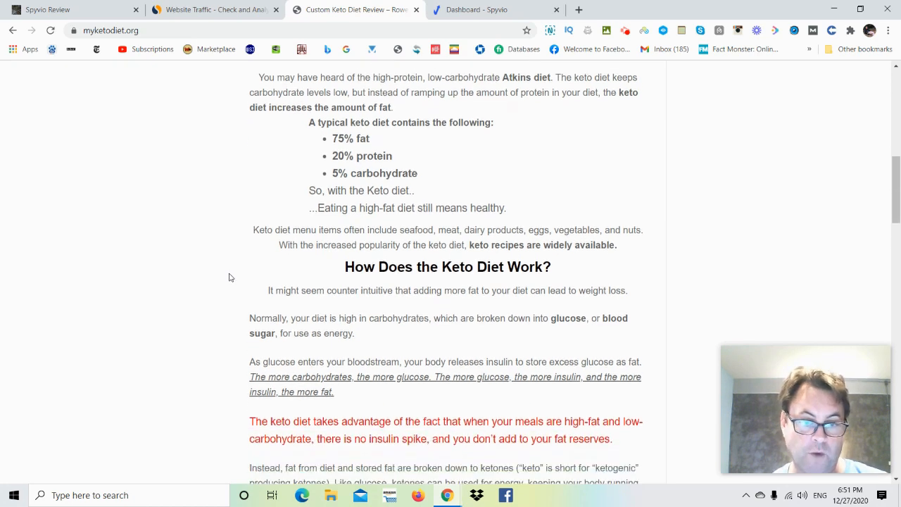
scroll(down, 3)
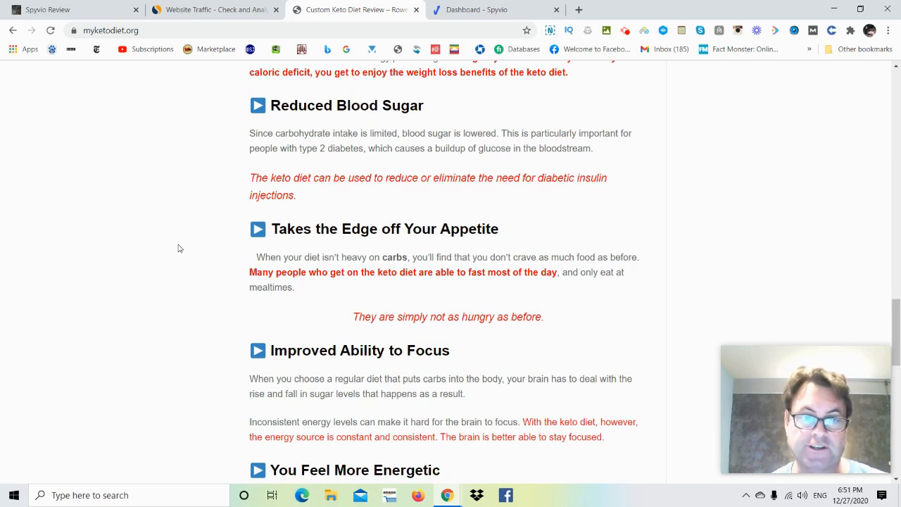
scroll(down, 3)
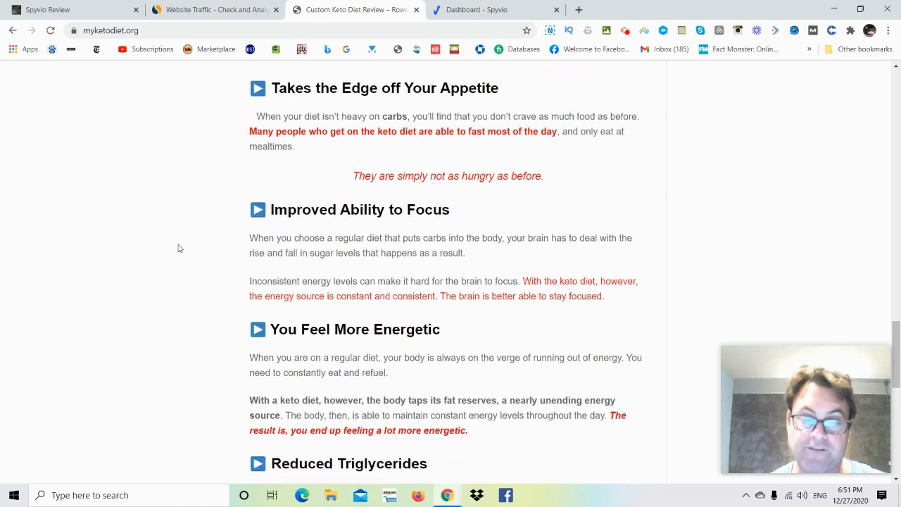
scroll(down, 3)
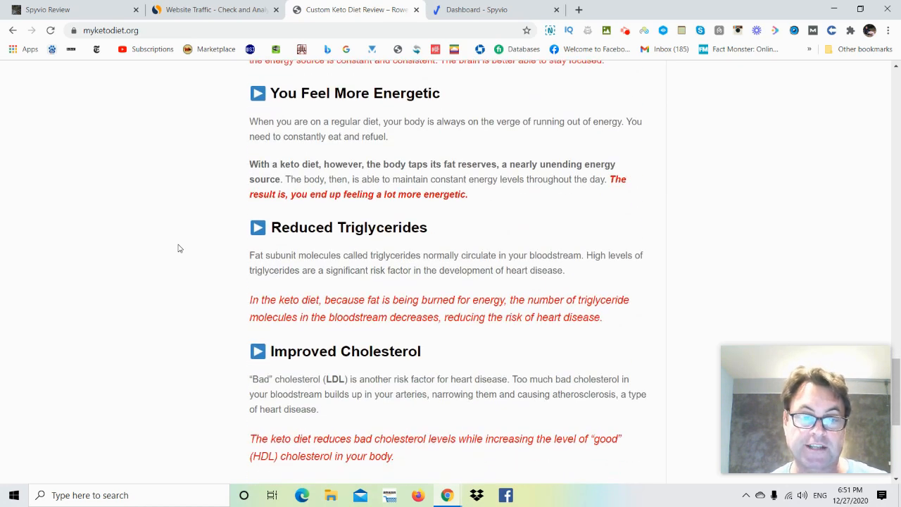
scroll(down, 3)
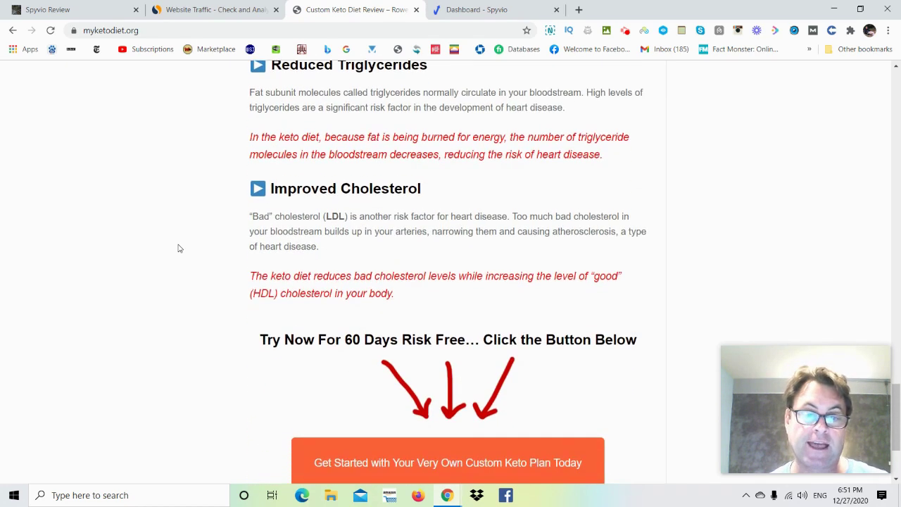
scroll(down, 3)
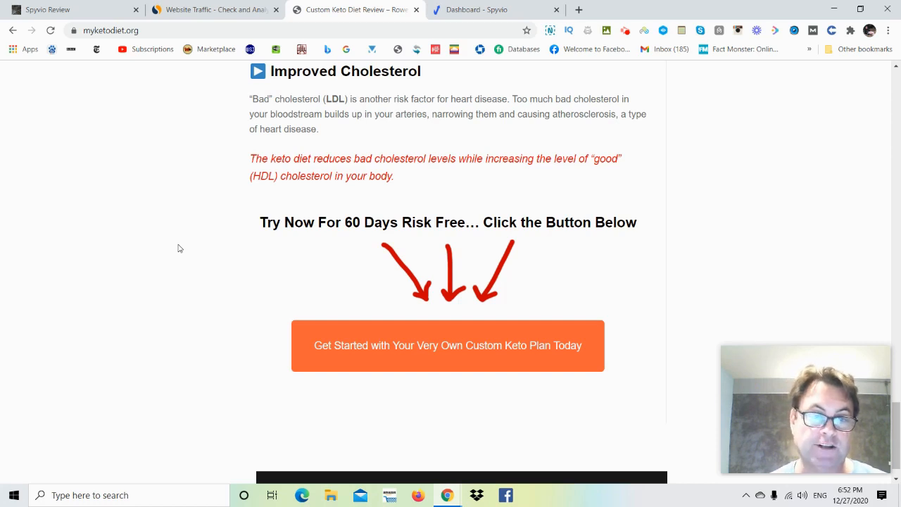
- Return to the Spyvio Review tab at its 'What Is Spyvio All About?' section
click(71, 9)
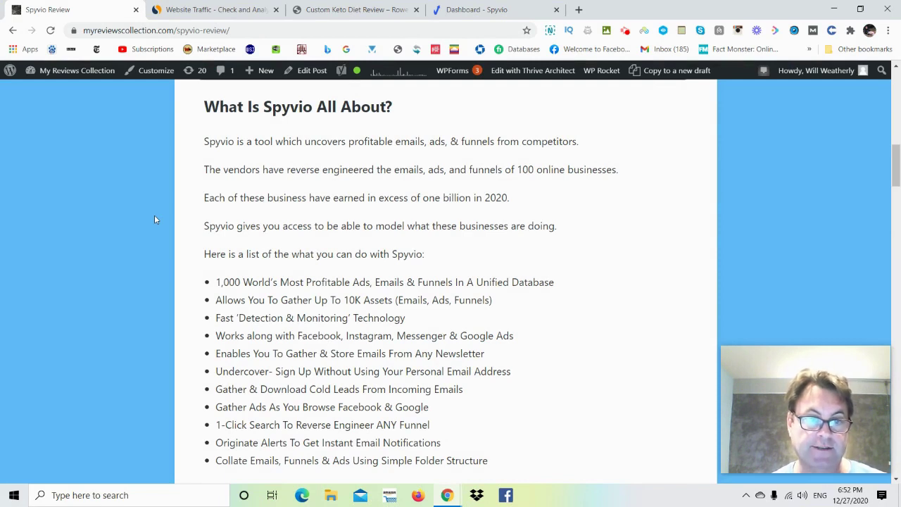
- Scroll past the feature bullets and ads library screenshot to 'What Steps Do You Need To Take?'
scroll(down, 3)
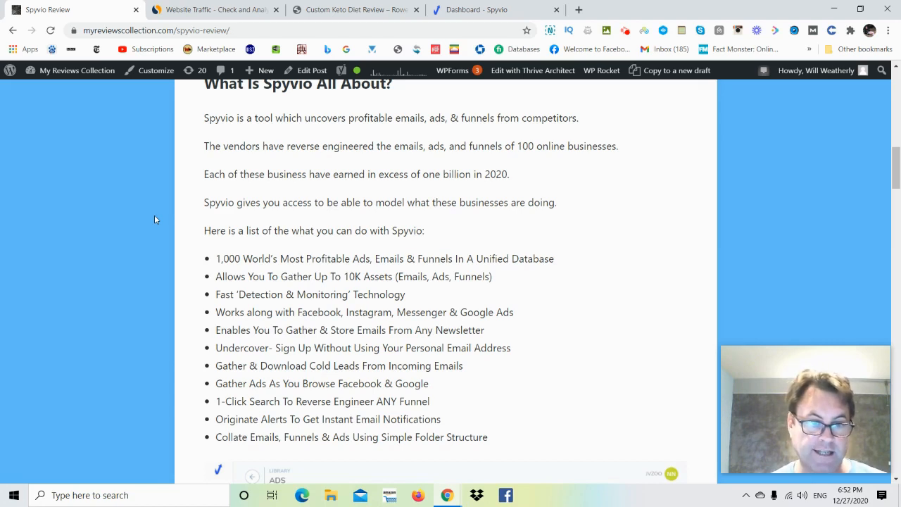
scroll(down, 3)
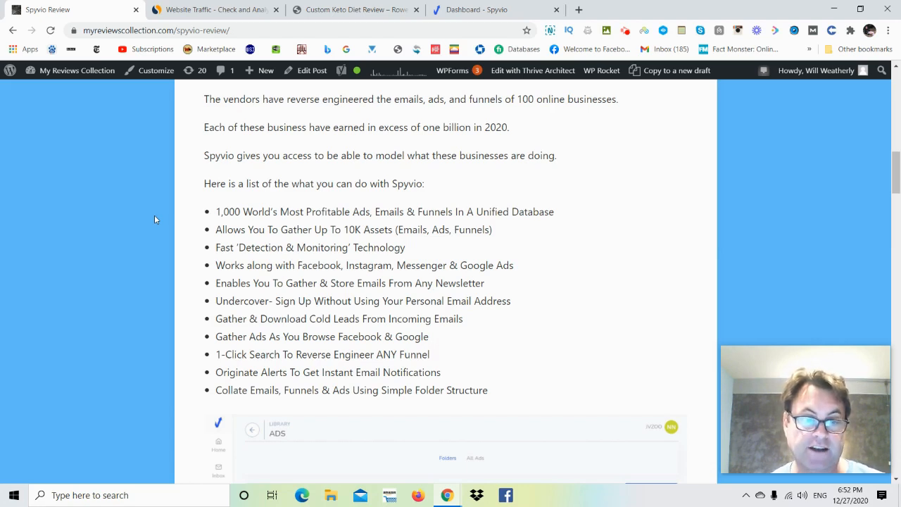
scroll(down, 3)
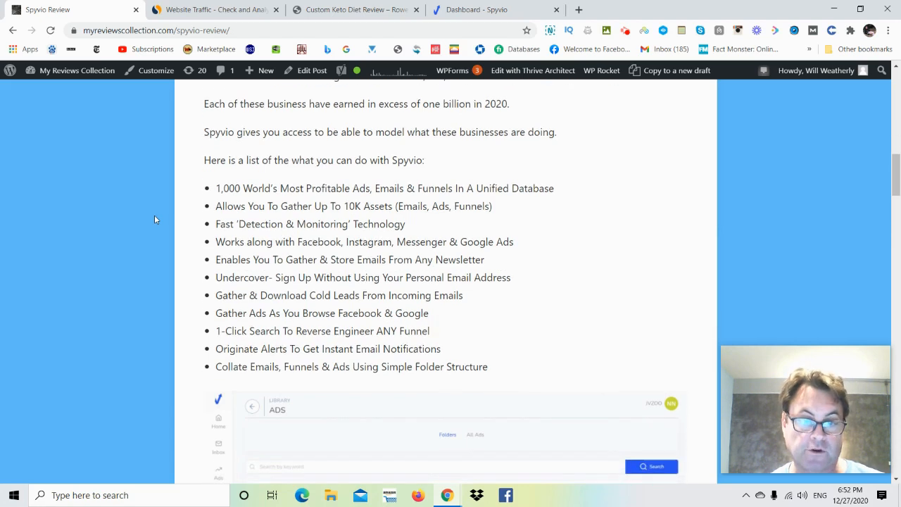
scroll(down, 3)
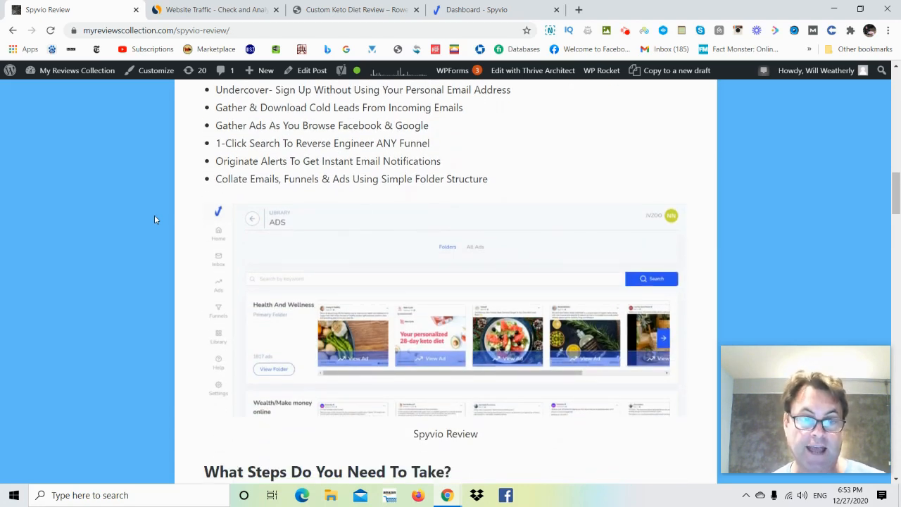
scroll(down, 3)
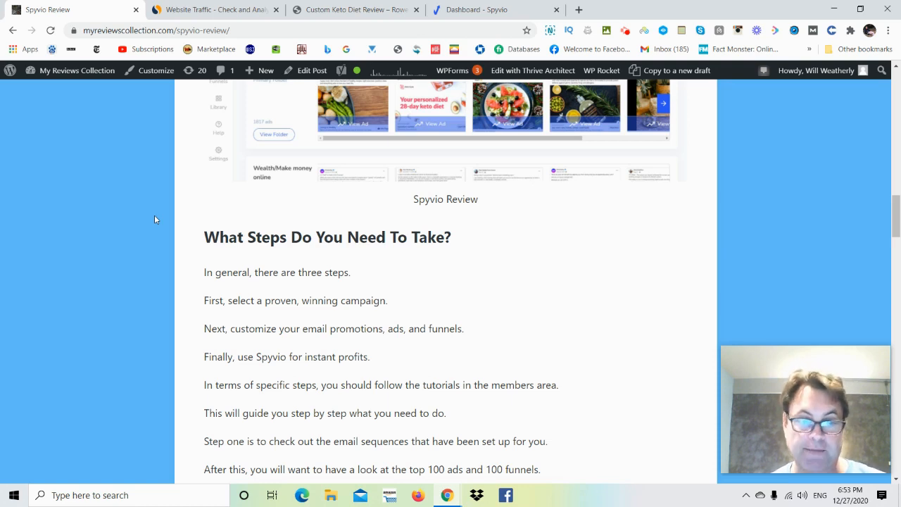
scroll(down, 3)
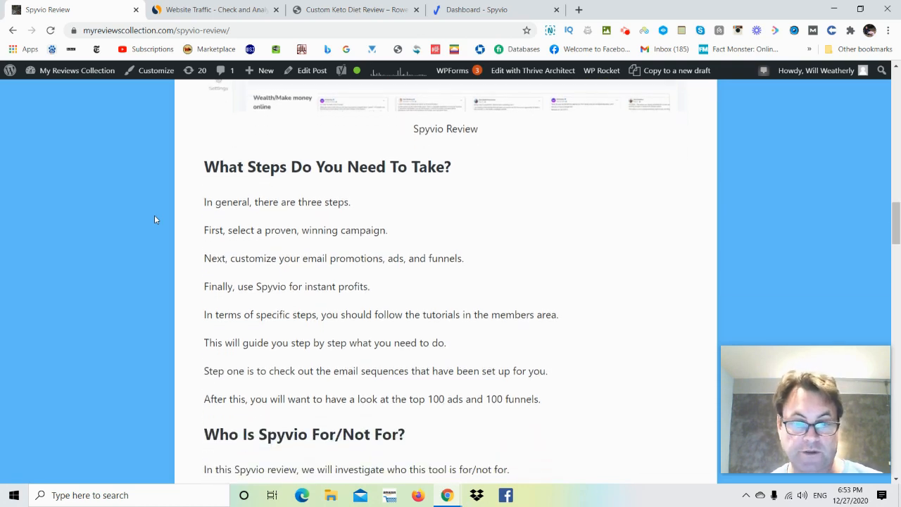
scroll(down, 3)
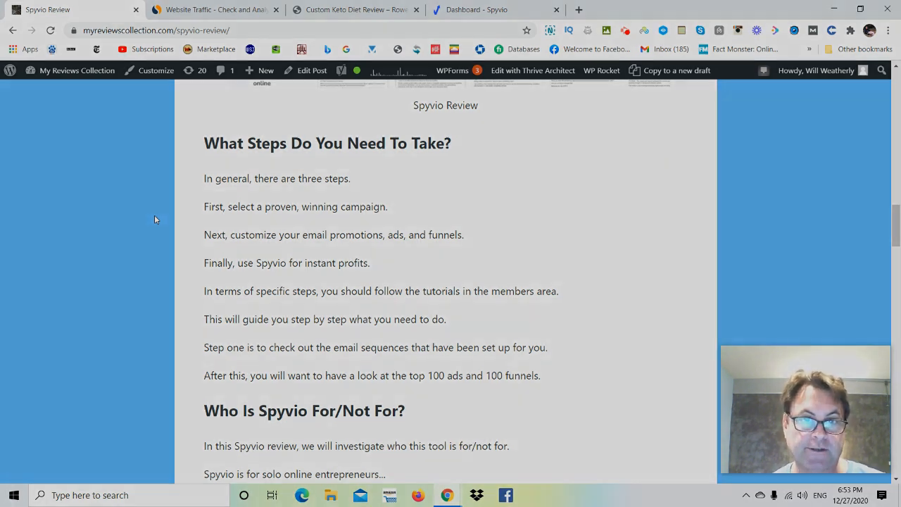
- Open the Spyvio dashboard and show the Inbox, Ads, Funnels, Library and Help flyouts
click(476, 9)
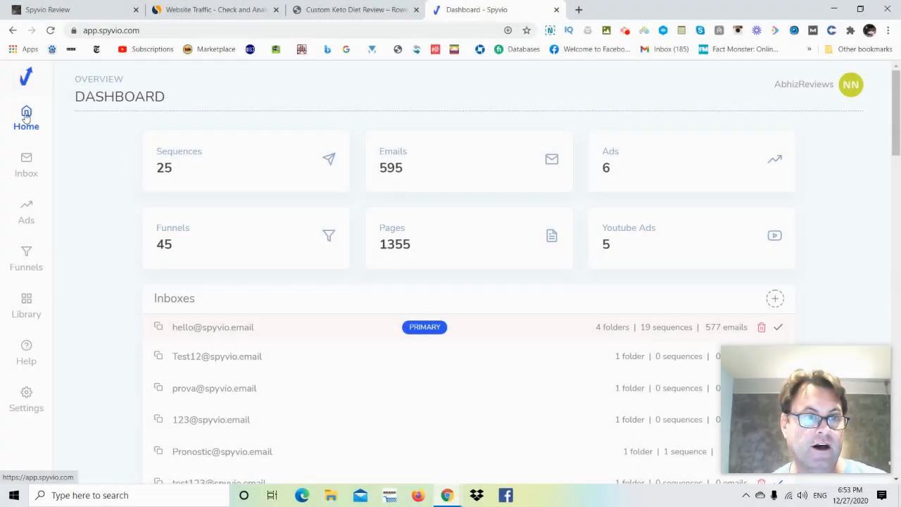
mouse_move(55, 118)
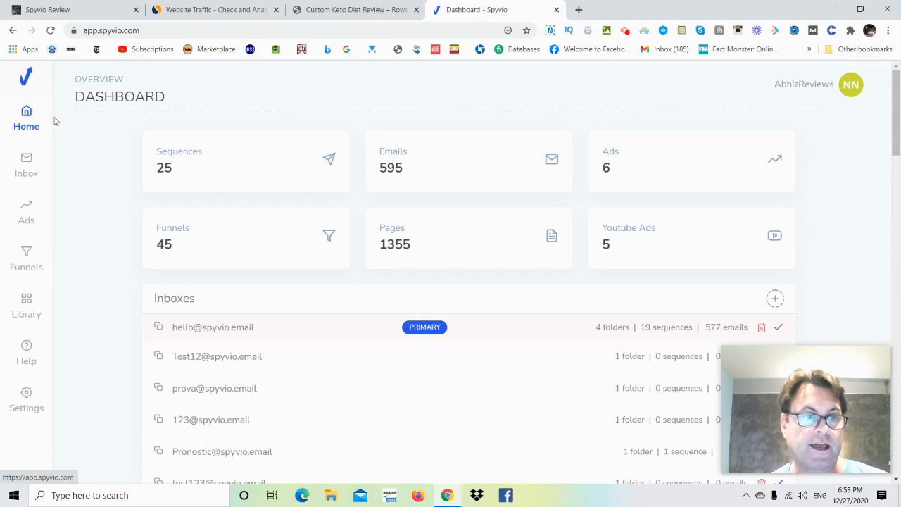
mouse_move(44, 166)
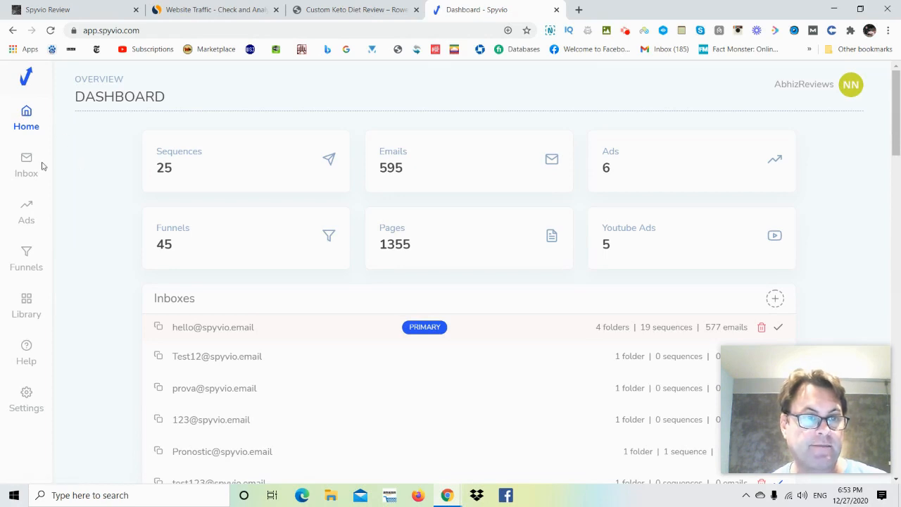
mouse_move(26, 165)
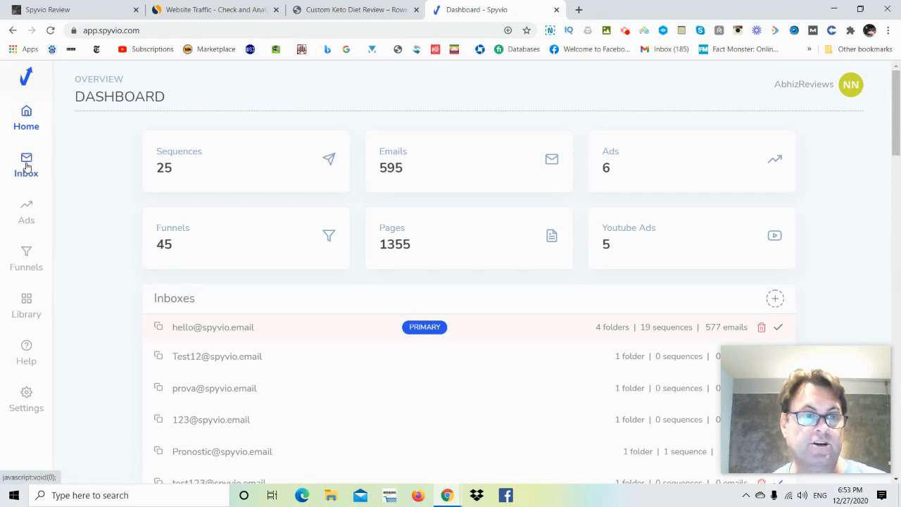
mouse_move(110, 176)
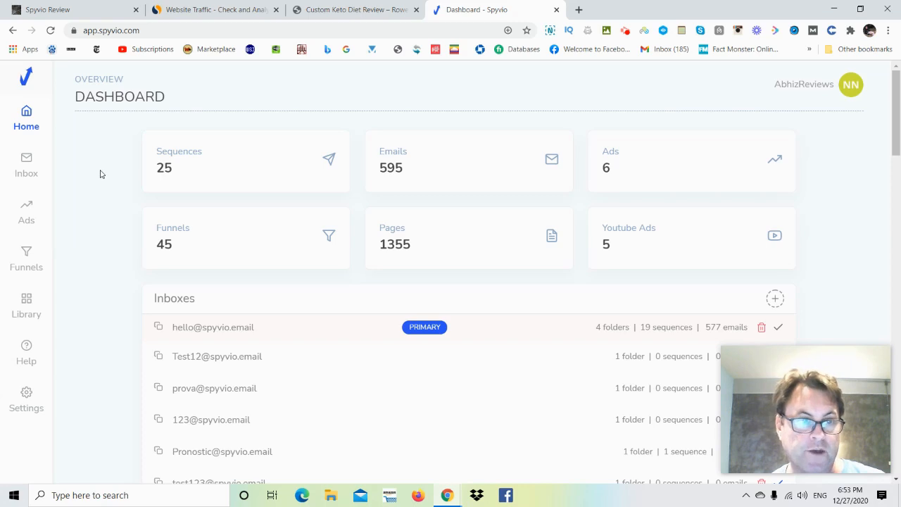
mouse_move(26, 215)
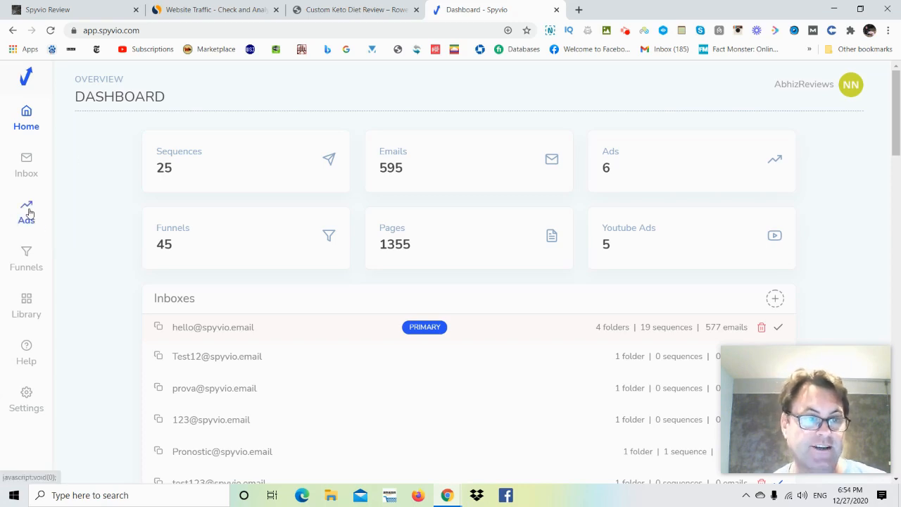
mouse_move(53, 211)
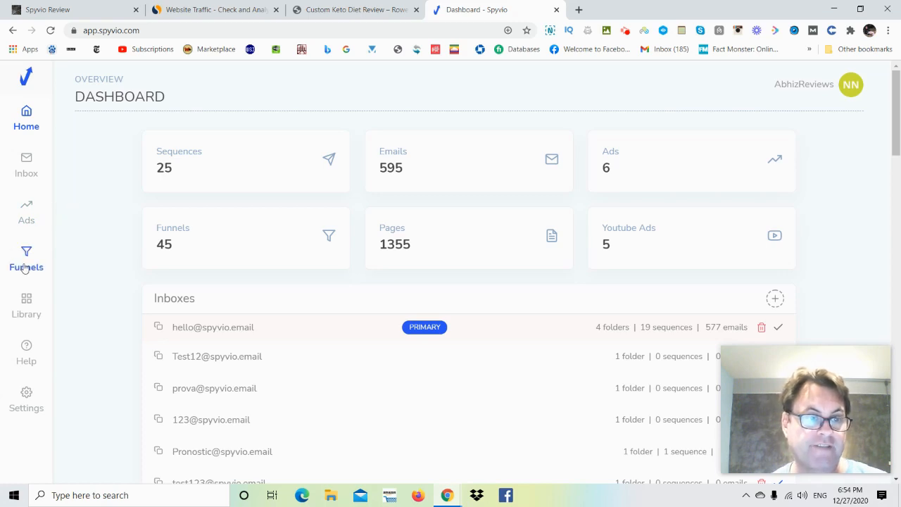
mouse_move(26, 307)
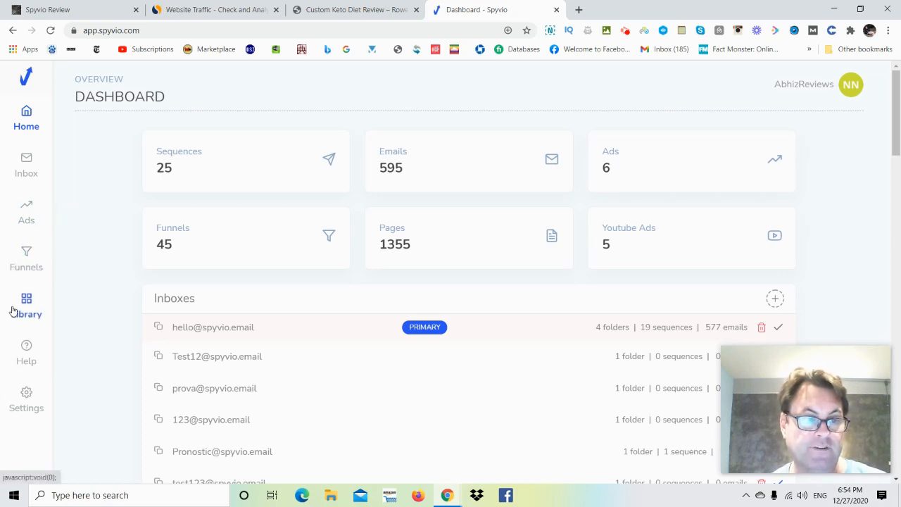
mouse_move(26, 352)
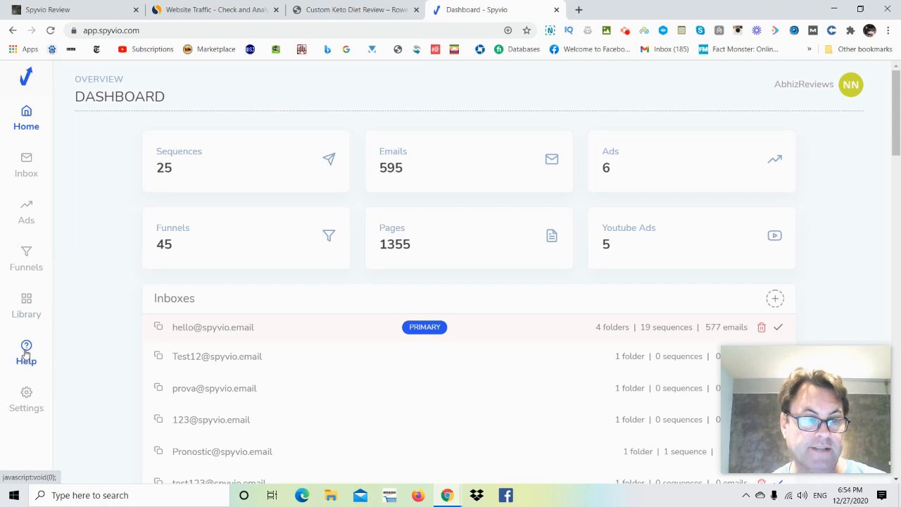
mouse_move(79, 364)
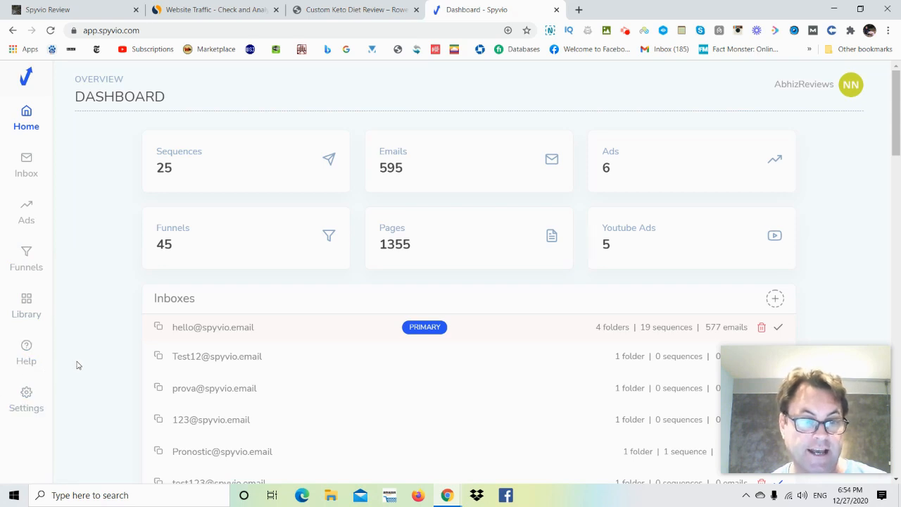
click(26, 166)
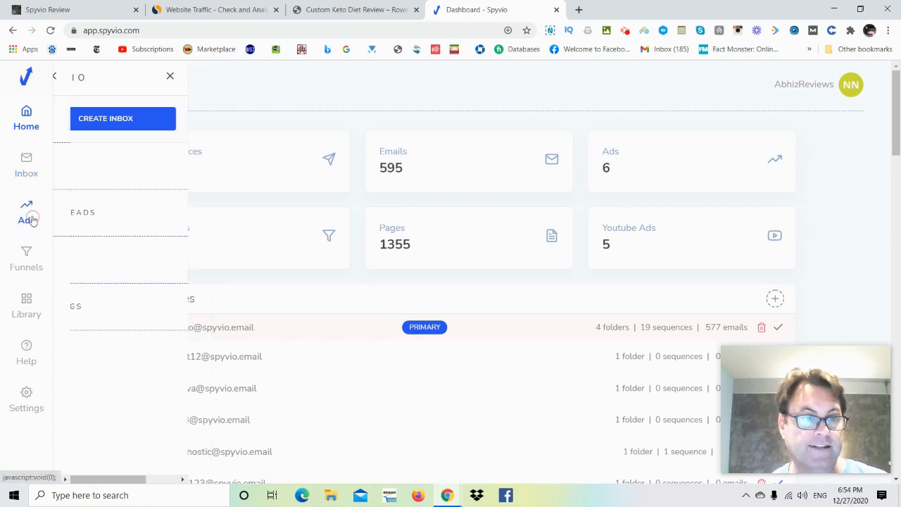
click(26, 213)
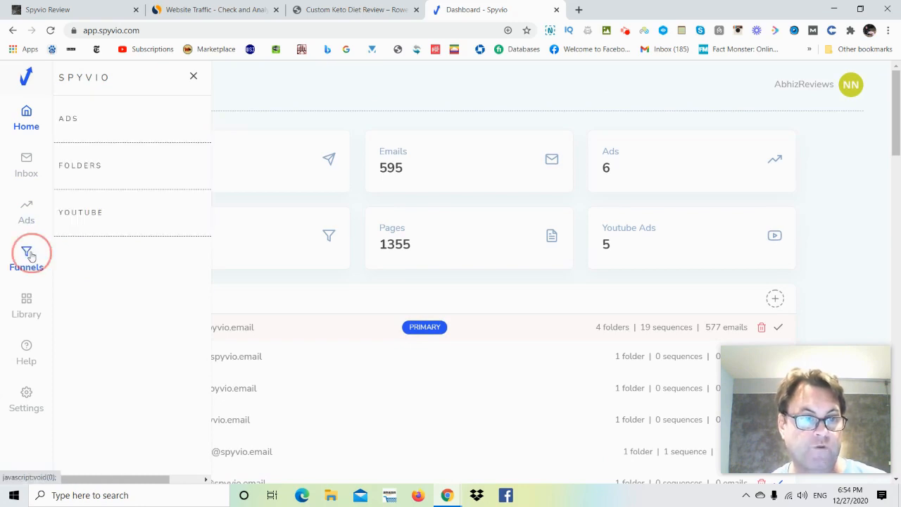
click(26, 253)
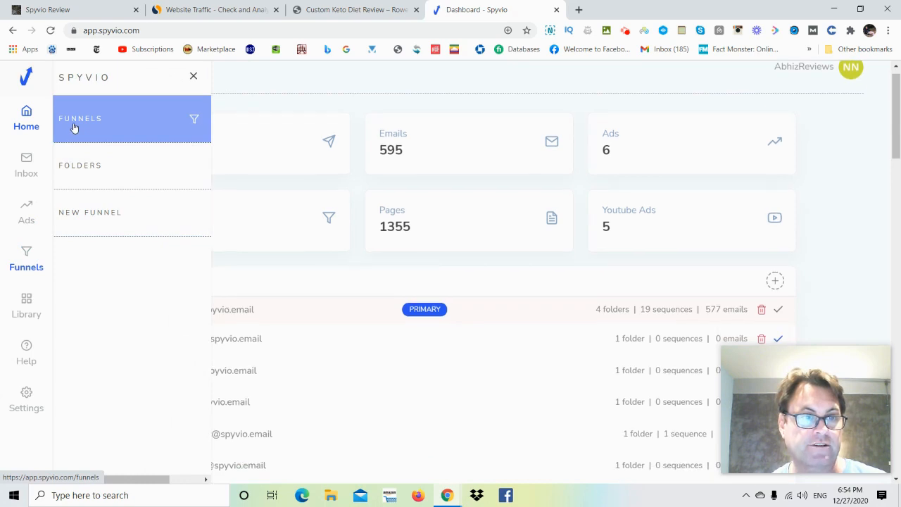
mouse_move(89, 212)
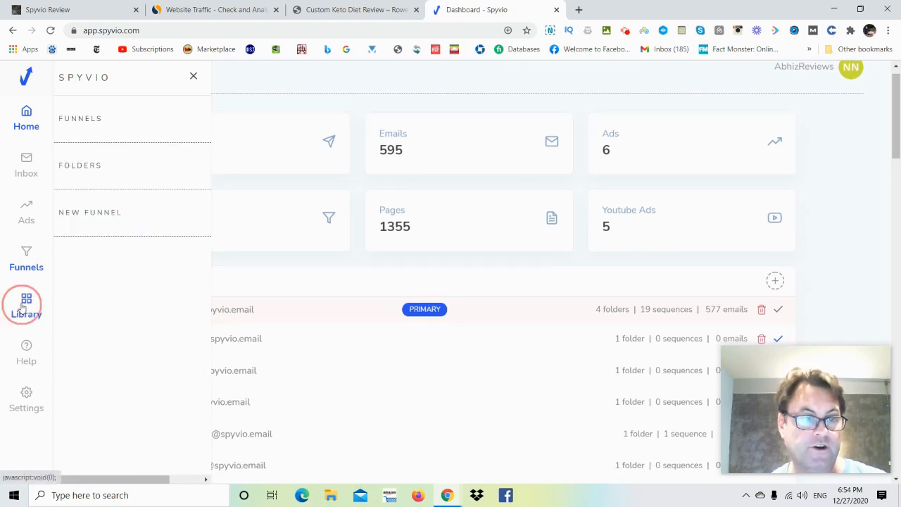
click(26, 304)
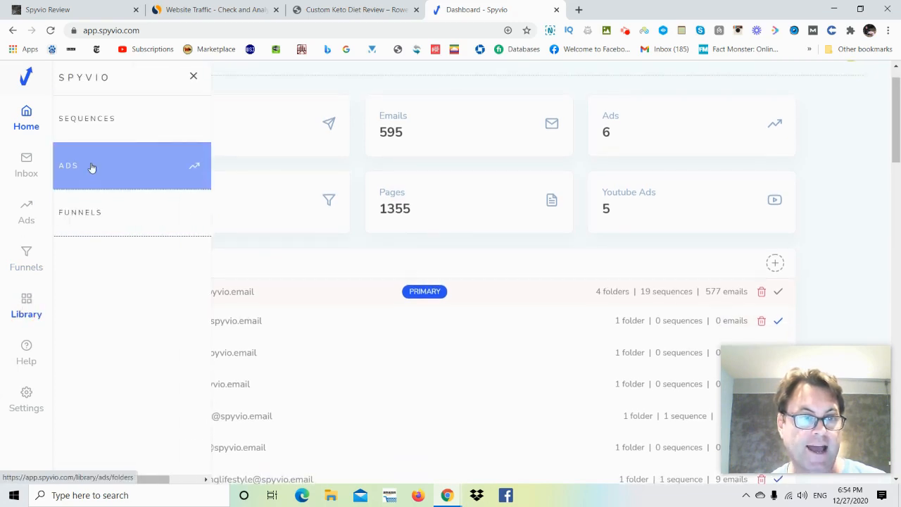
click(26, 352)
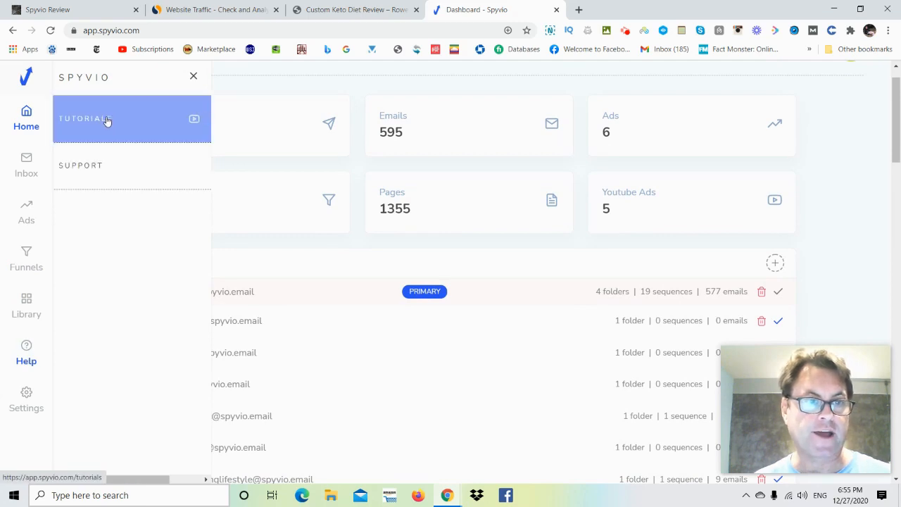
- Open Tutorials and scroll through the Start Here, Dashboard, Emails and Funnels videos
click(84, 118)
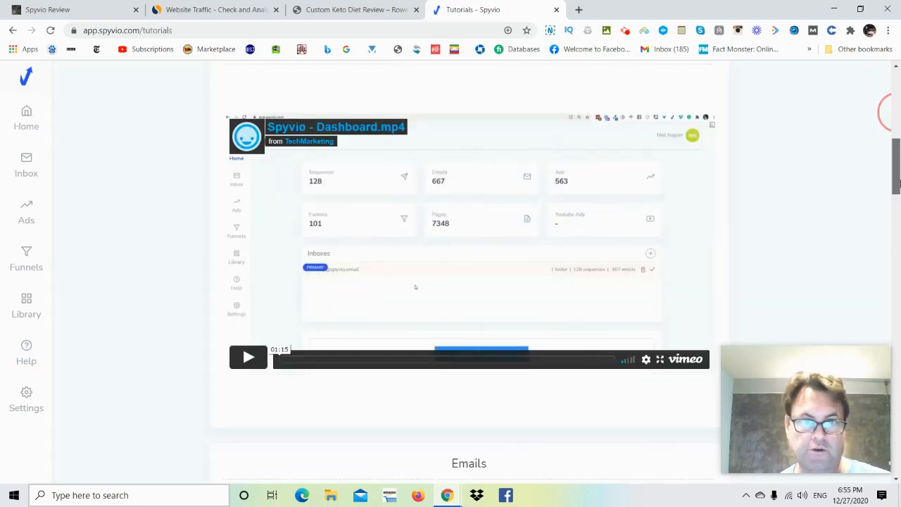
scroll(down, 3)
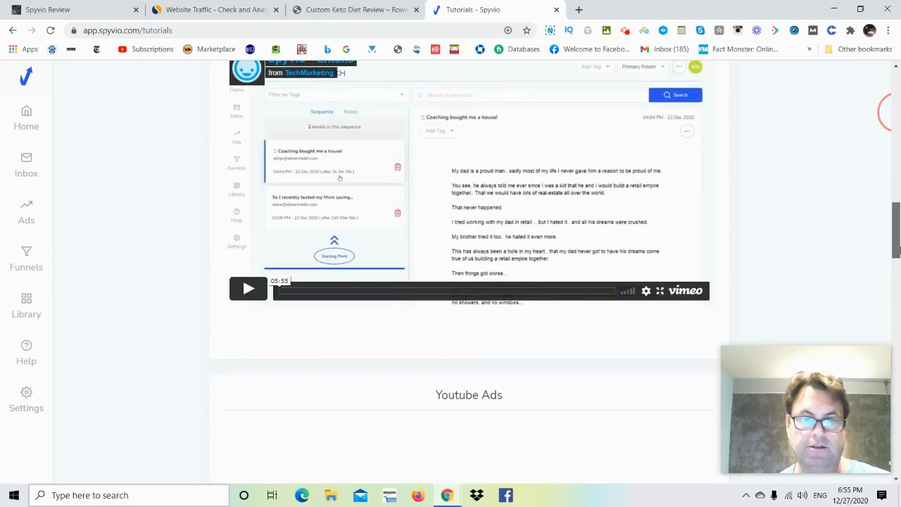
scroll(down, 3)
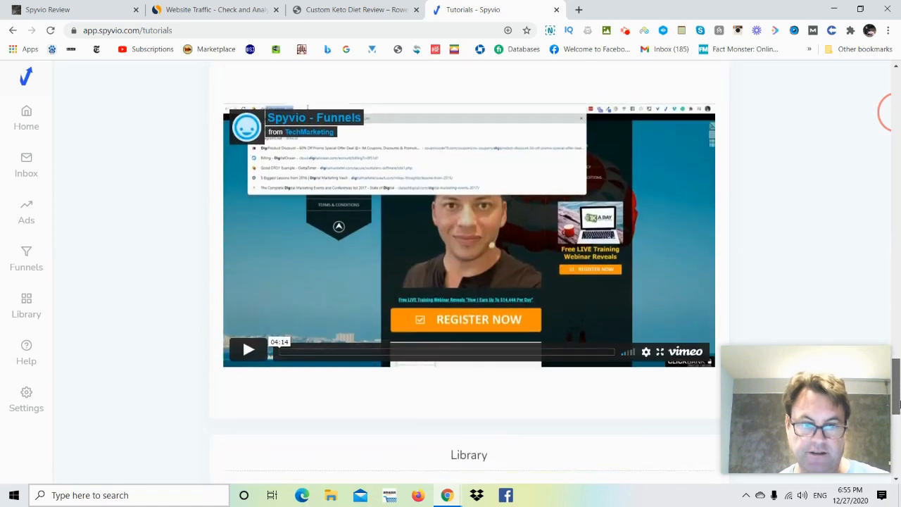
scroll(down, 3)
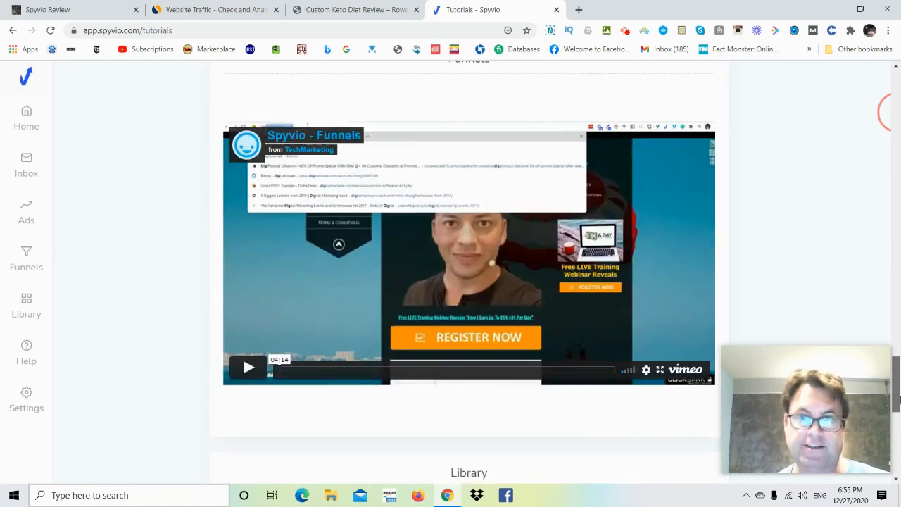
scroll(down, 3)
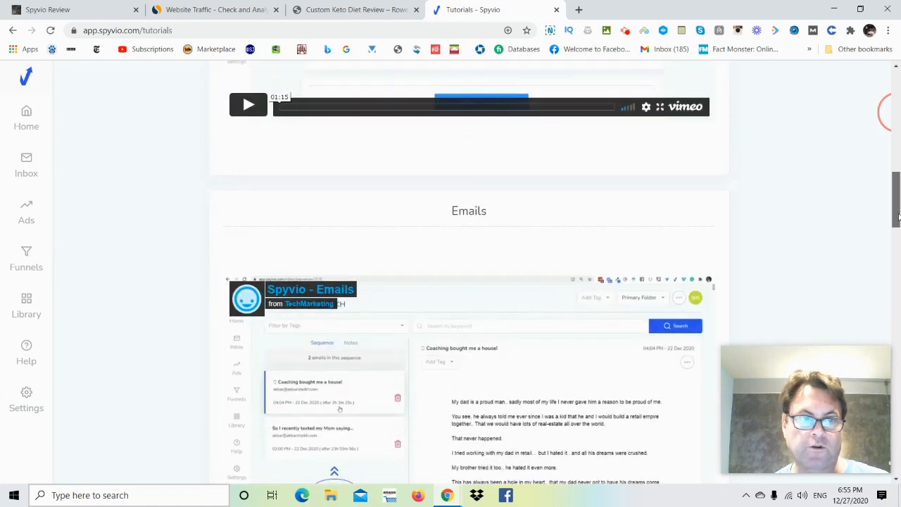
scroll(up, 3)
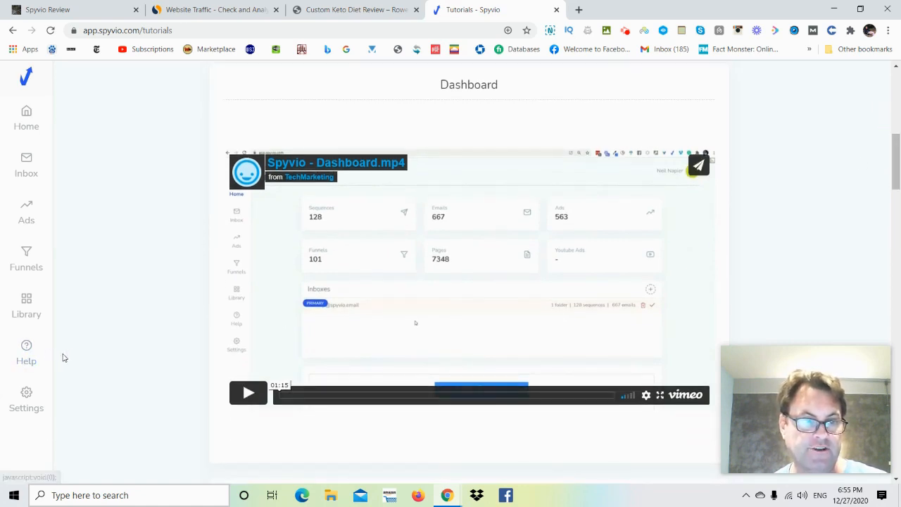
click(26, 352)
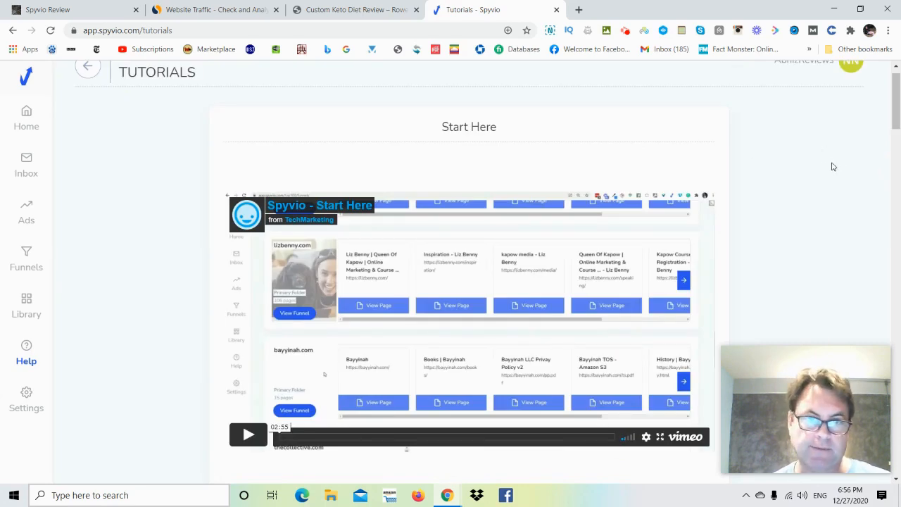
mouse_move(760, 172)
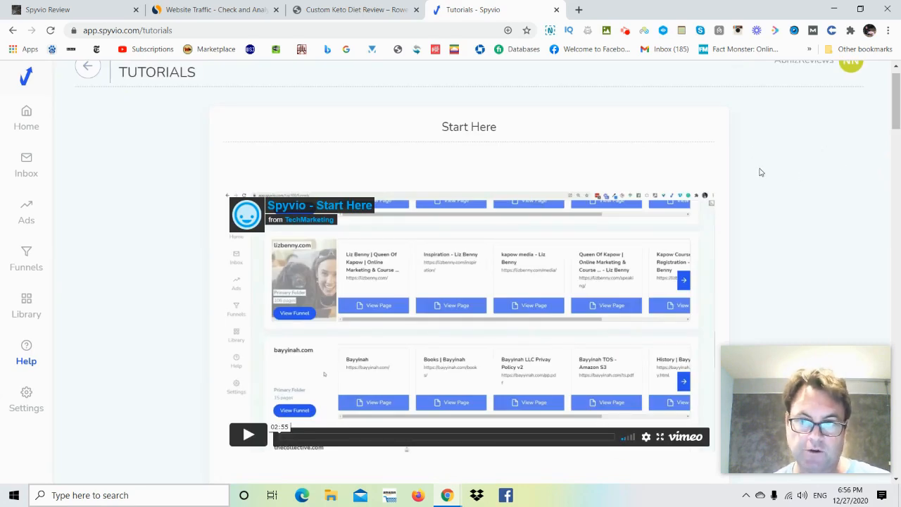
- Switch back to the Spyvio Review post and scroll past the OTO upsells into the bonuses
click(74, 9)
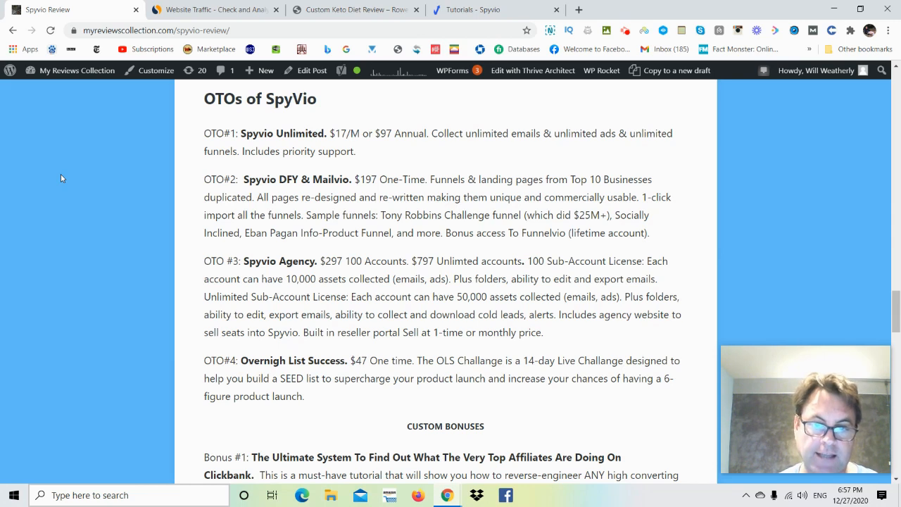
scroll(down, 3)
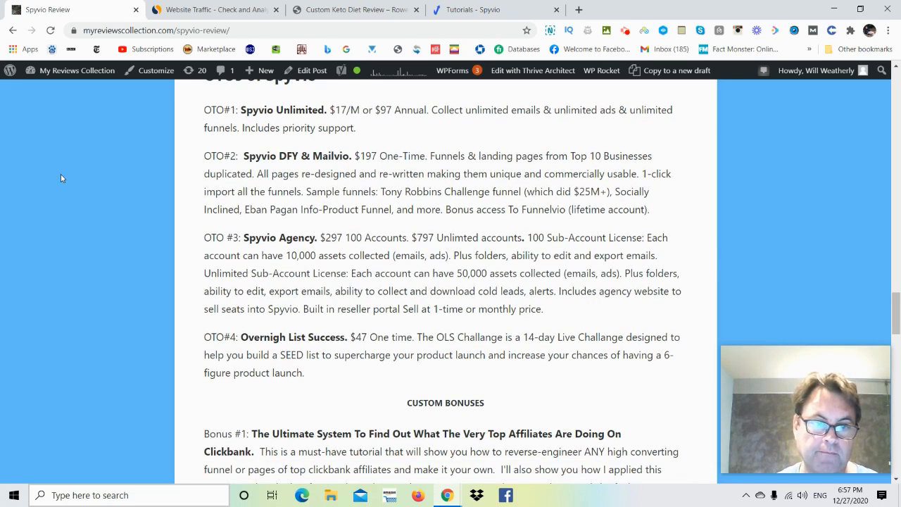
scroll(down, 3)
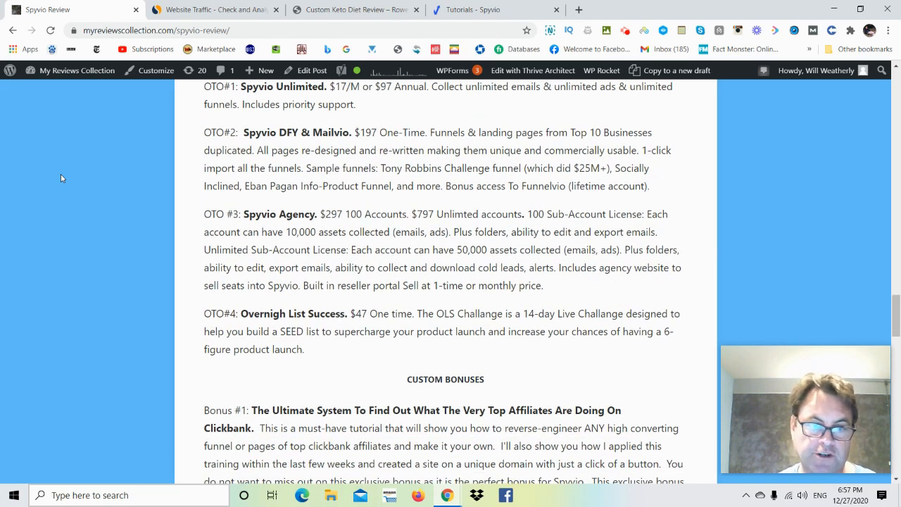
scroll(down, 3)
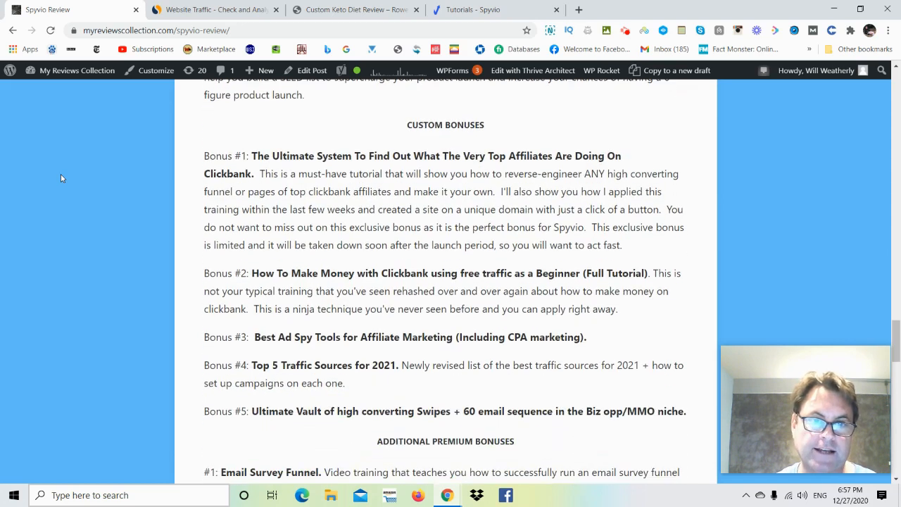
scroll(down, 3)
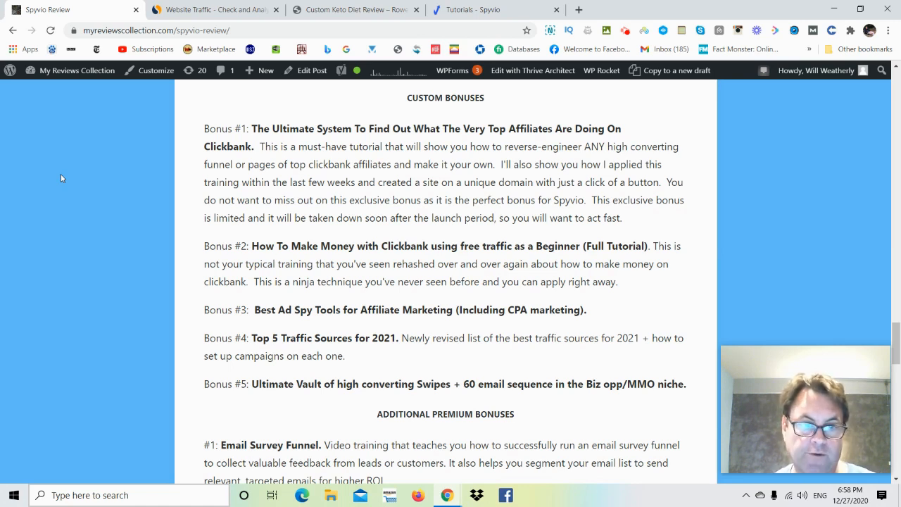
- Scroll to the additional premium bonuses: email survey funnel, list building and DFY Facebook ads
scroll(down, 3)
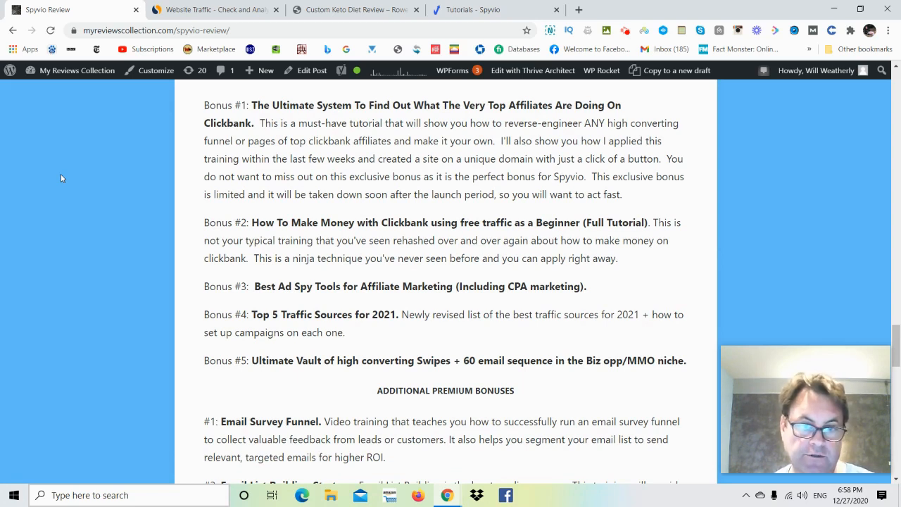
scroll(down, 3)
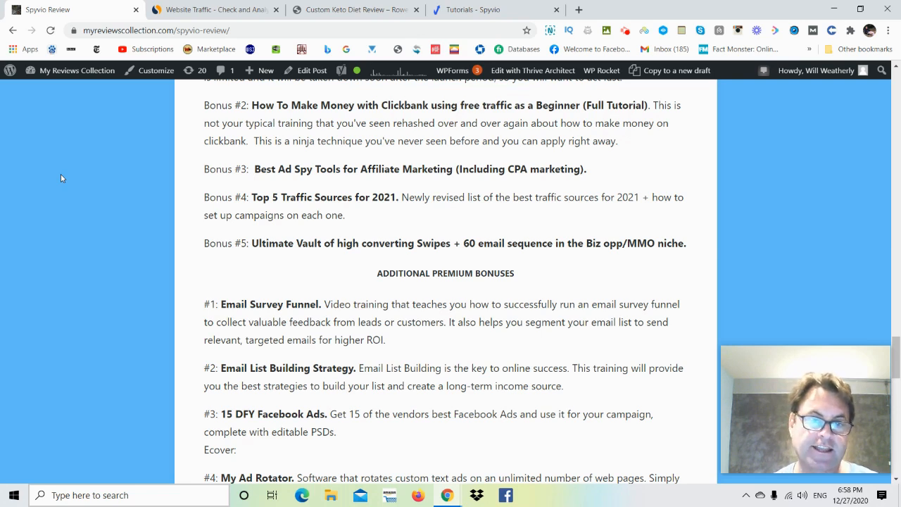
- Scroll past the premium bonuses to the bonus button, then back to 'OTOs of SpyVio'
scroll(down, 3)
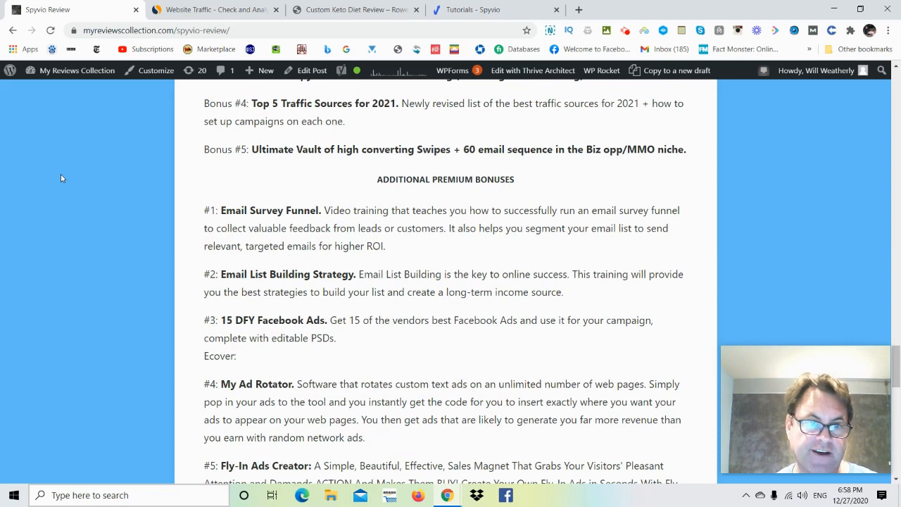
scroll(down, 3)
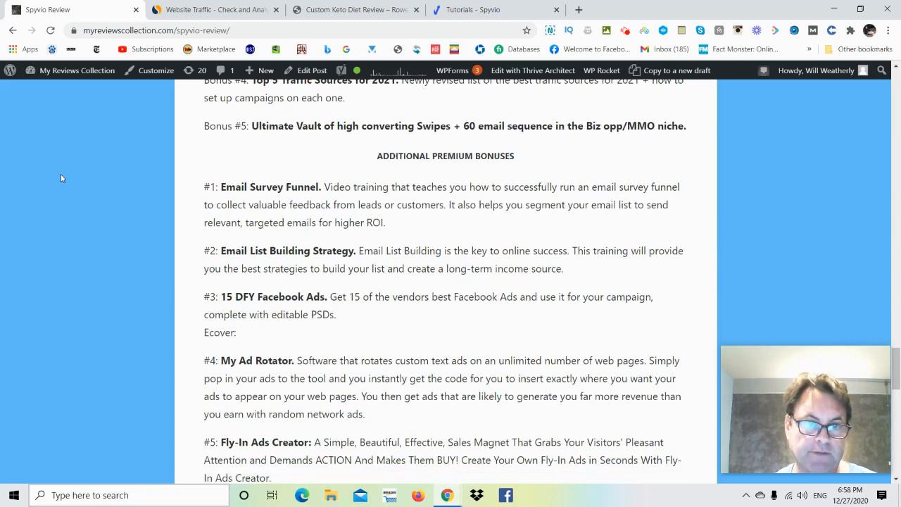
scroll(down, 3)
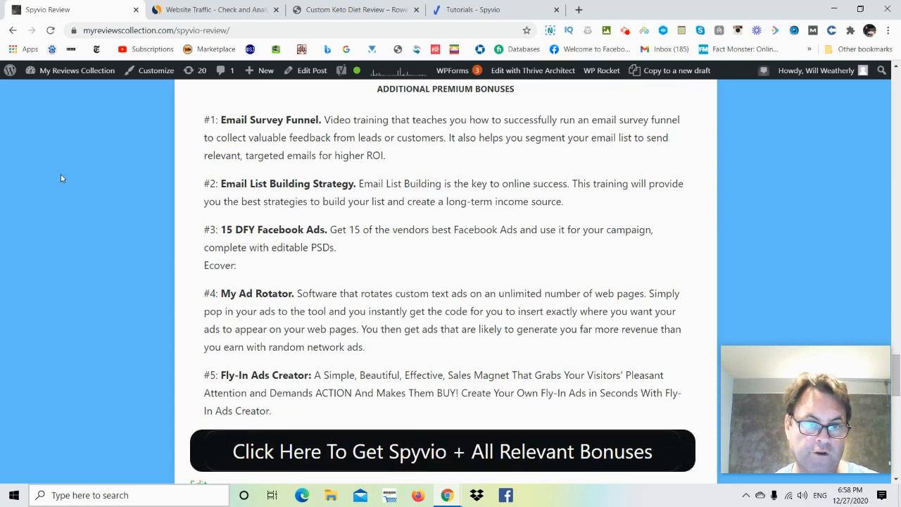
scroll(down, 3)
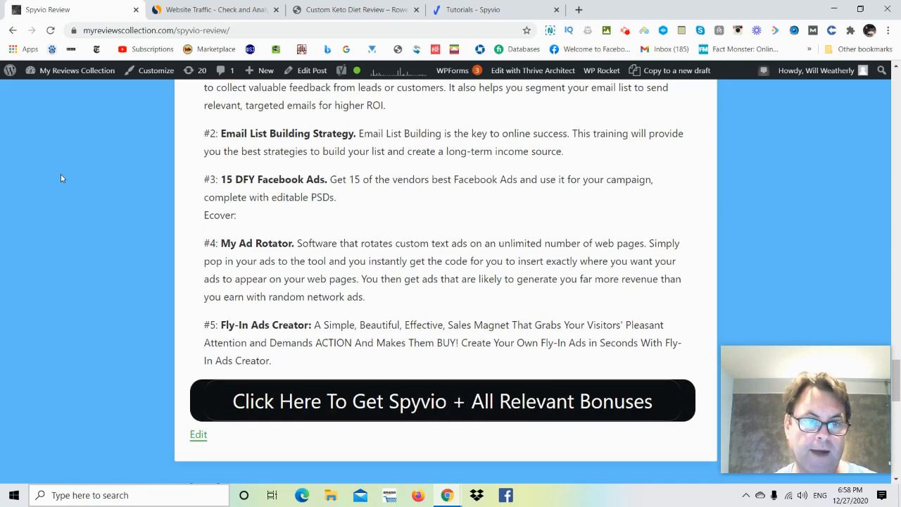
scroll(down, 3)
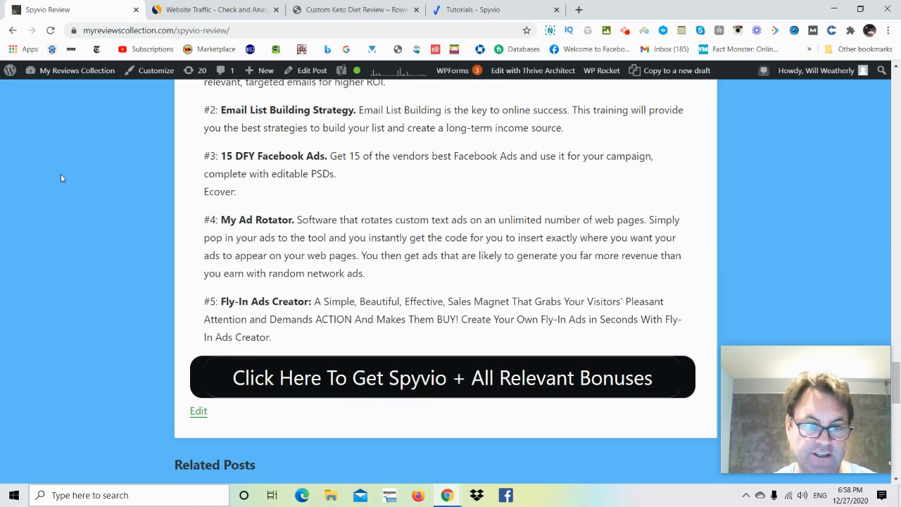
scroll(up, 3)
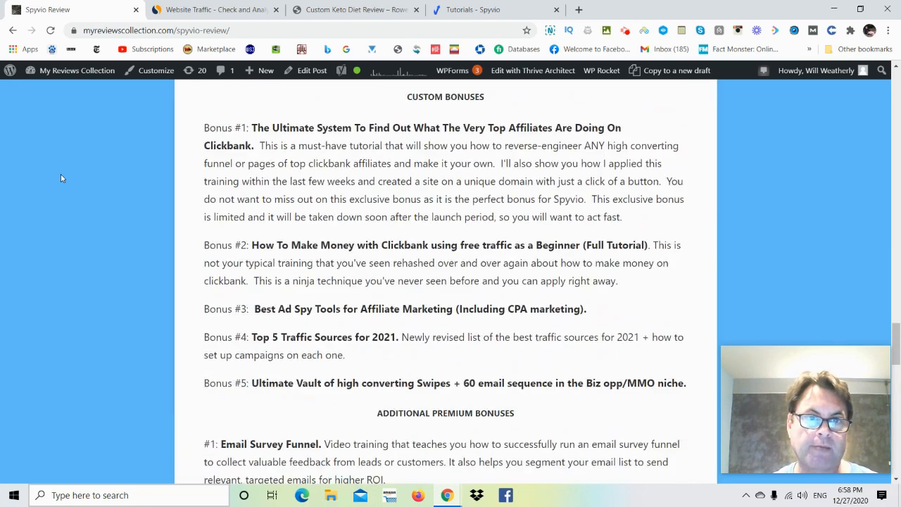
scroll(down, 3)
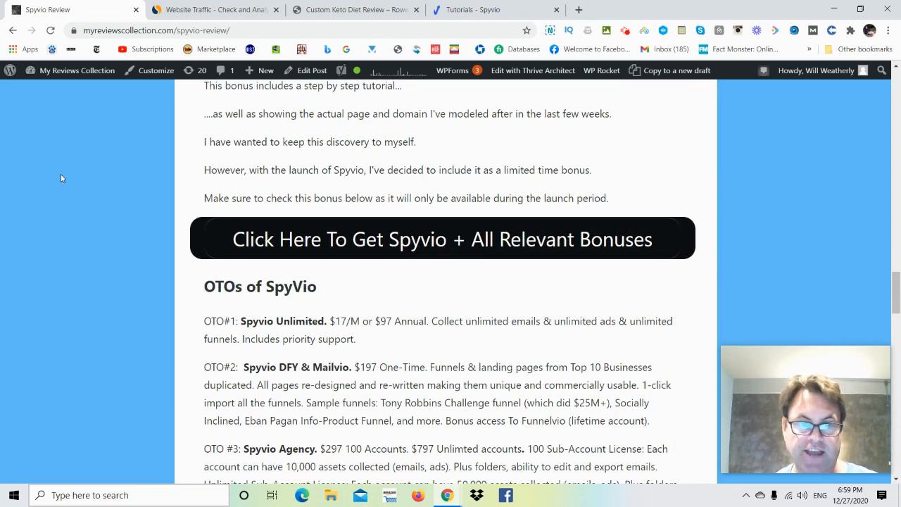
scroll(down, 3)
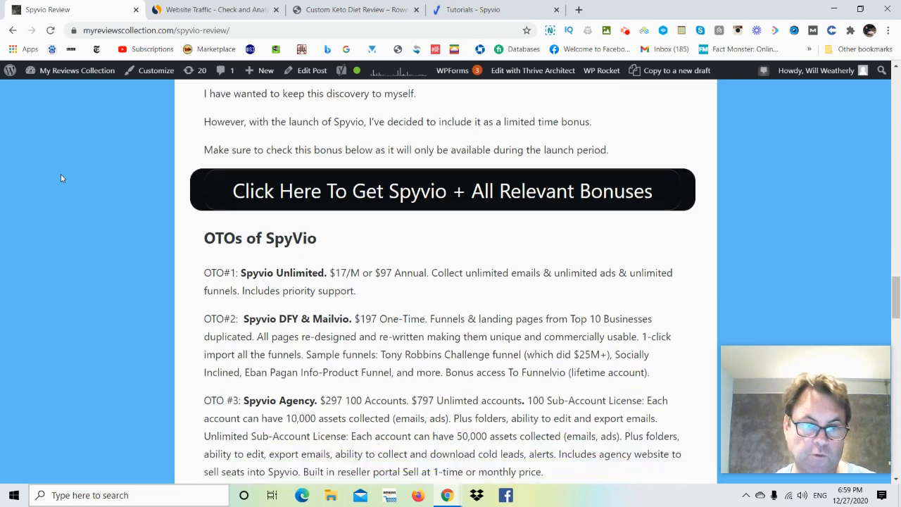
- Scroll through the Spyvio dashboard's sequence, email, ad and cold lead statistics
scroll(down, 3)
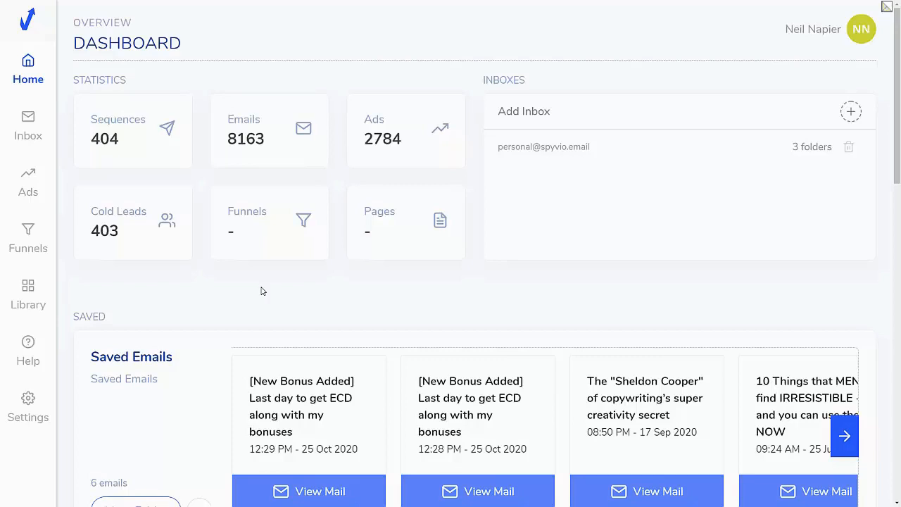
mouse_move(28, 116)
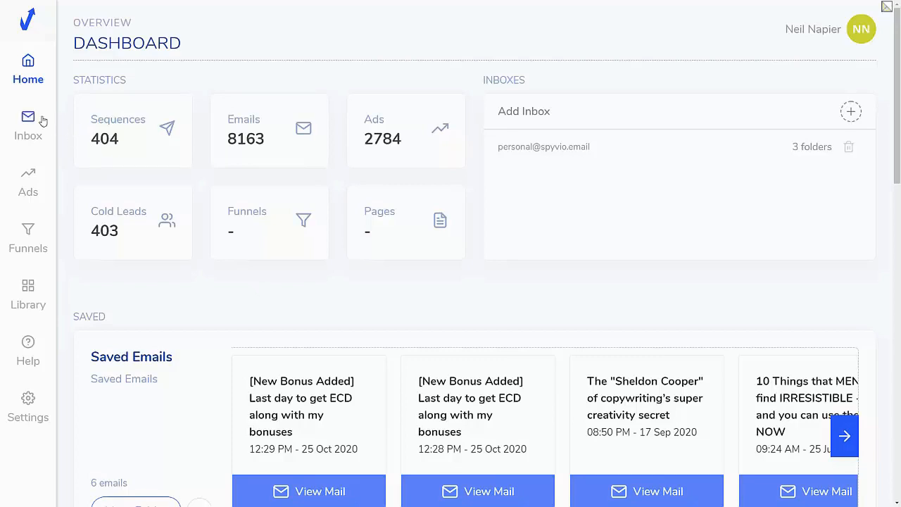
- Browse the Inbox folders and open Ben Settle's sequence under Wealth/Make money online
click(28, 125)
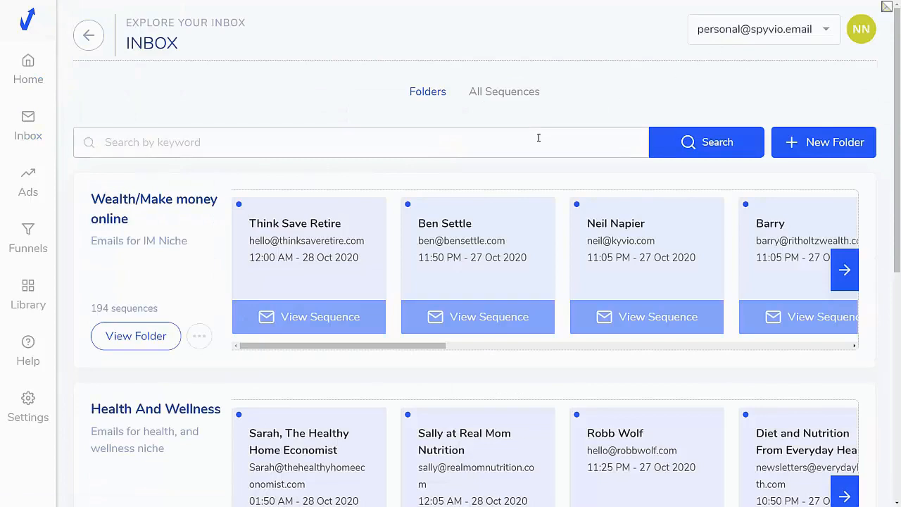
mouse_move(444, 174)
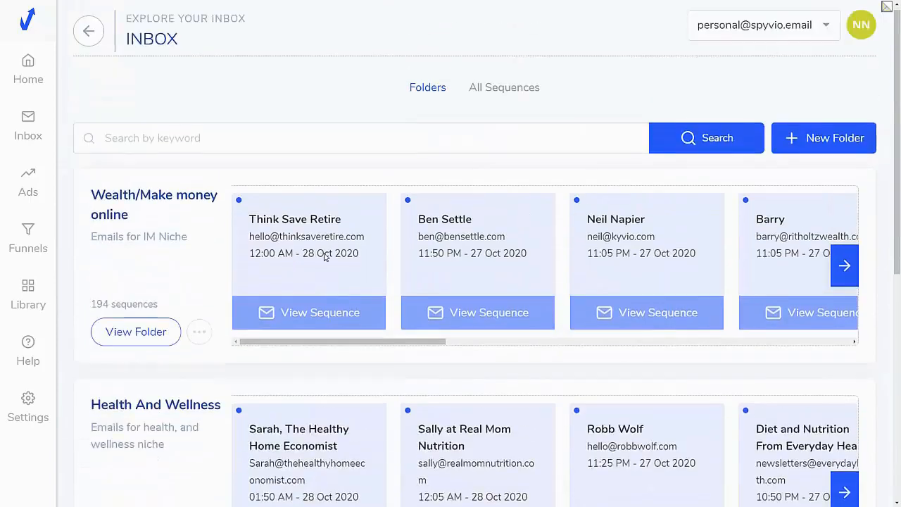
scroll(up, 3)
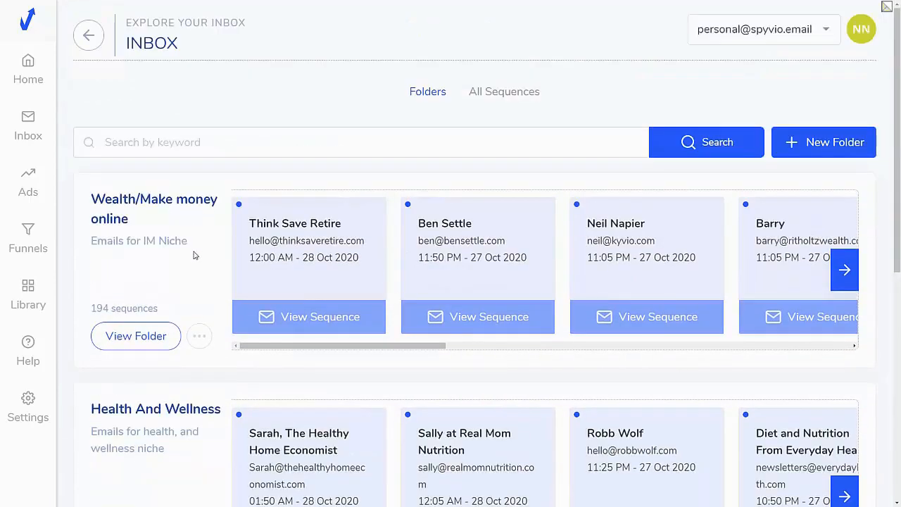
scroll(down, 3)
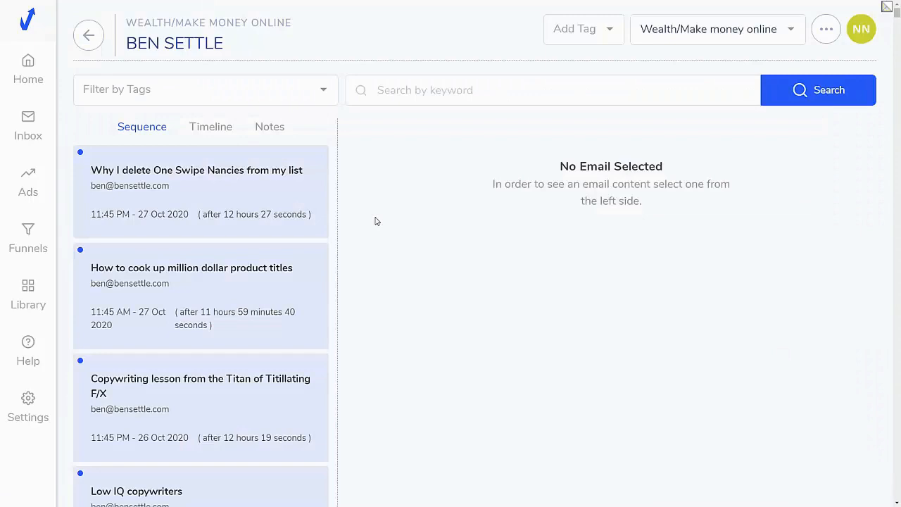
scroll(down, 3)
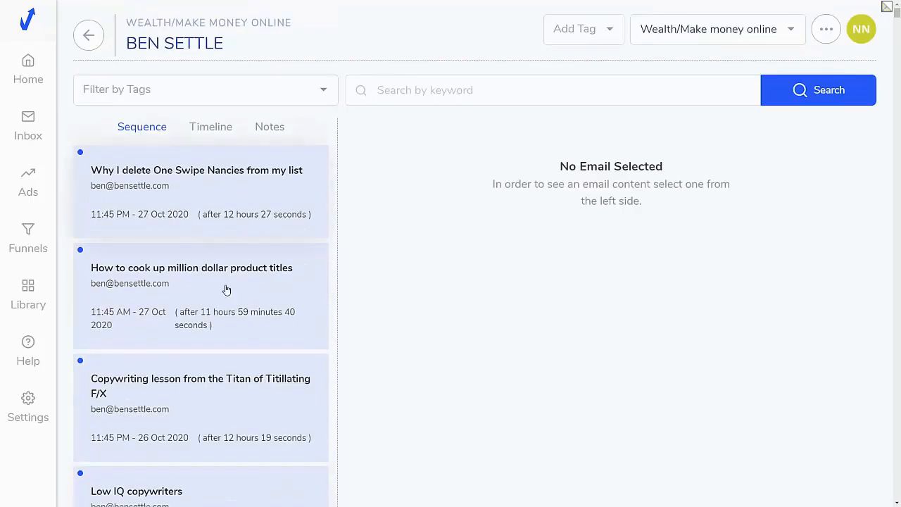
mouse_move(215, 134)
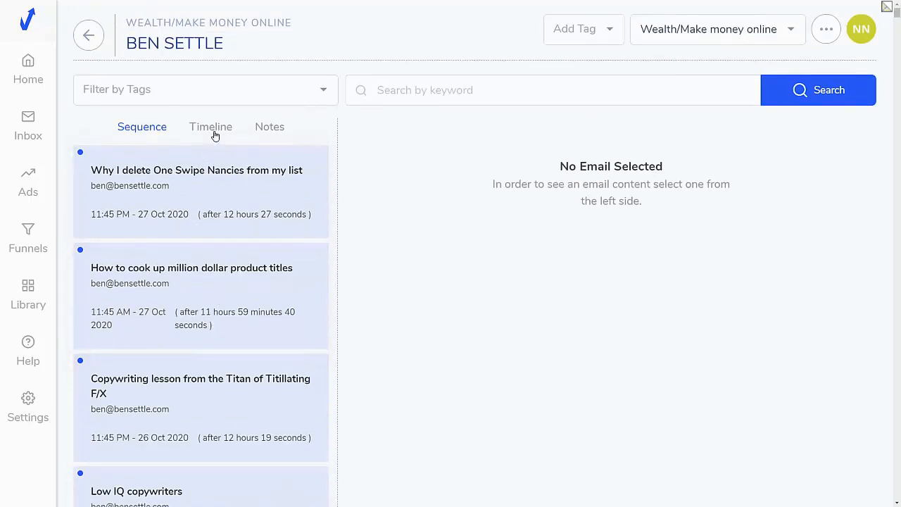
scroll(down, 3)
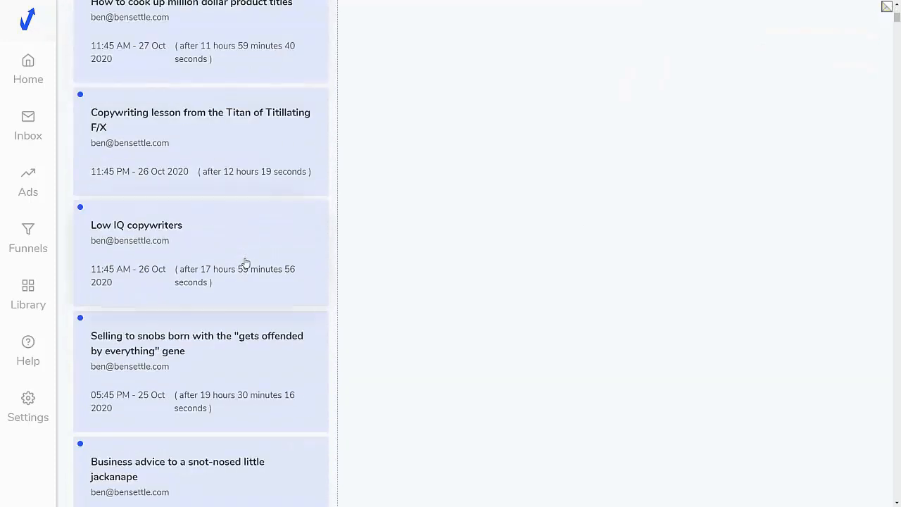
scroll(up, 3)
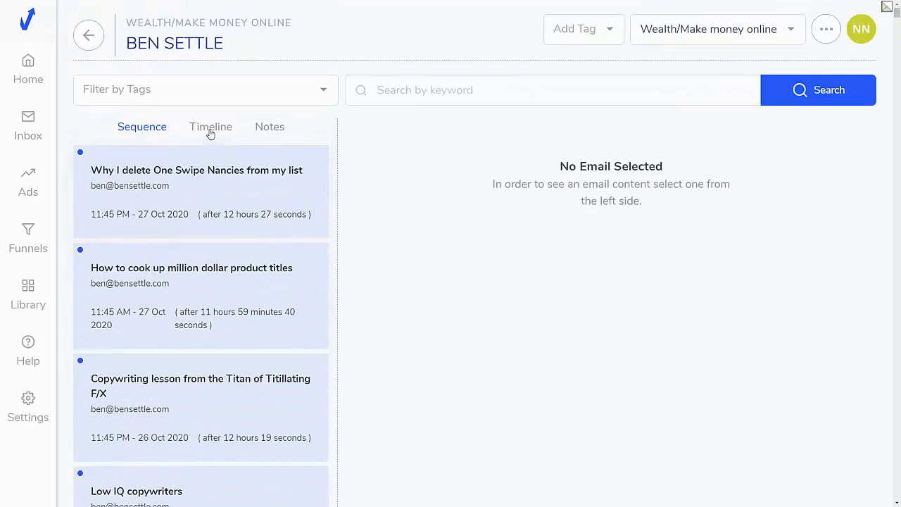
click(210, 127)
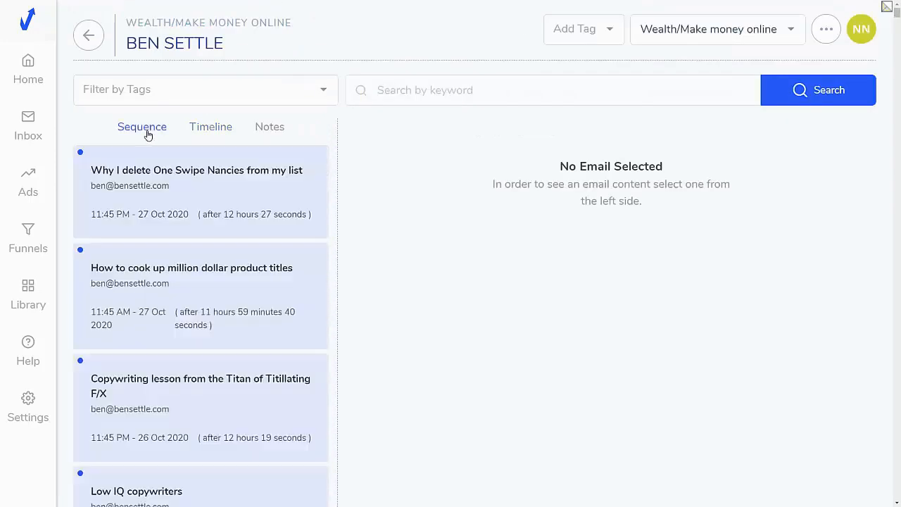
- Open the first email, 'Why I delete One Swipe Nancies from my list', and read it
click(200, 190)
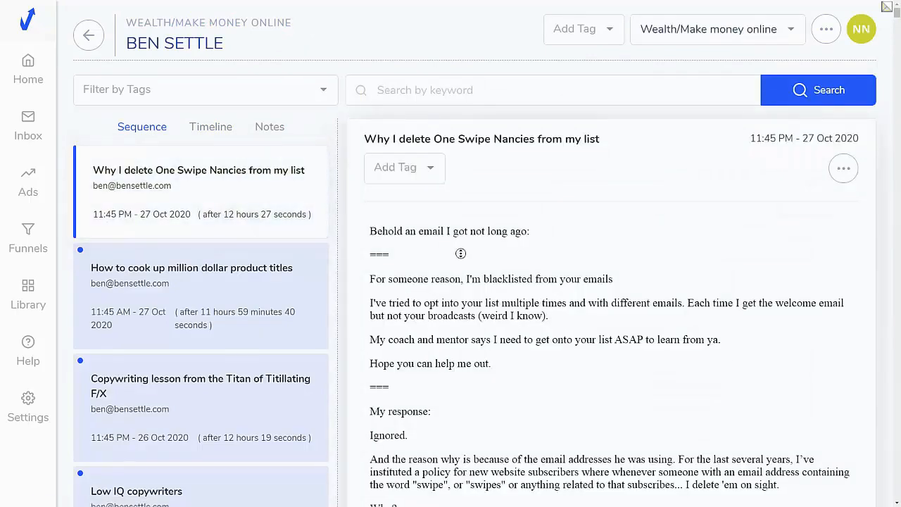
scroll(down, 3)
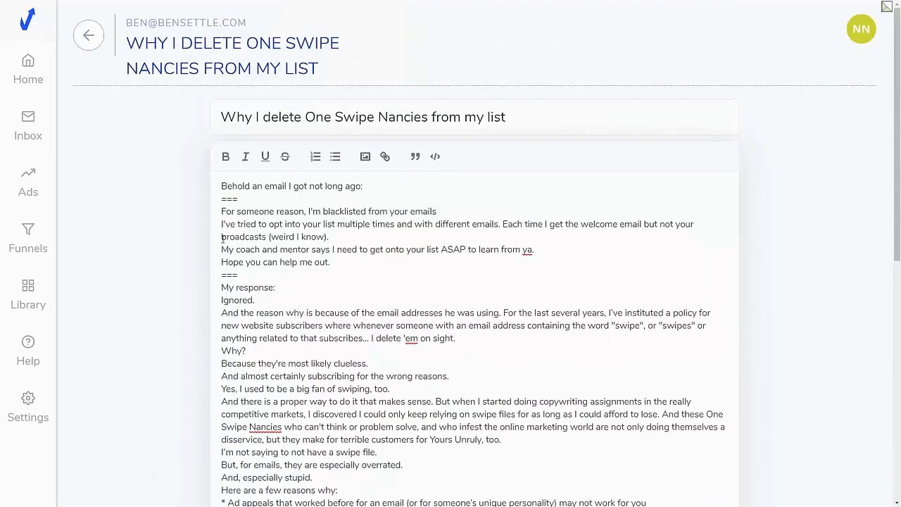
scroll(down, 3)
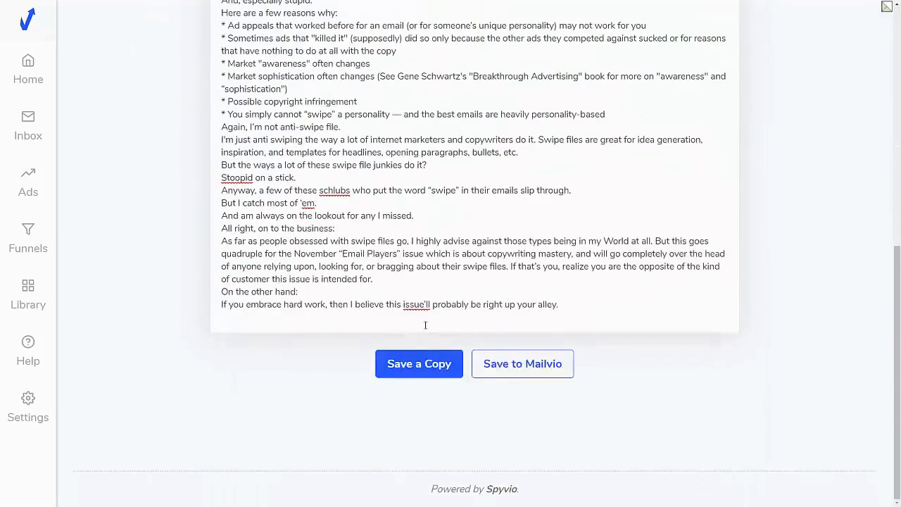
mouse_move(528, 383)
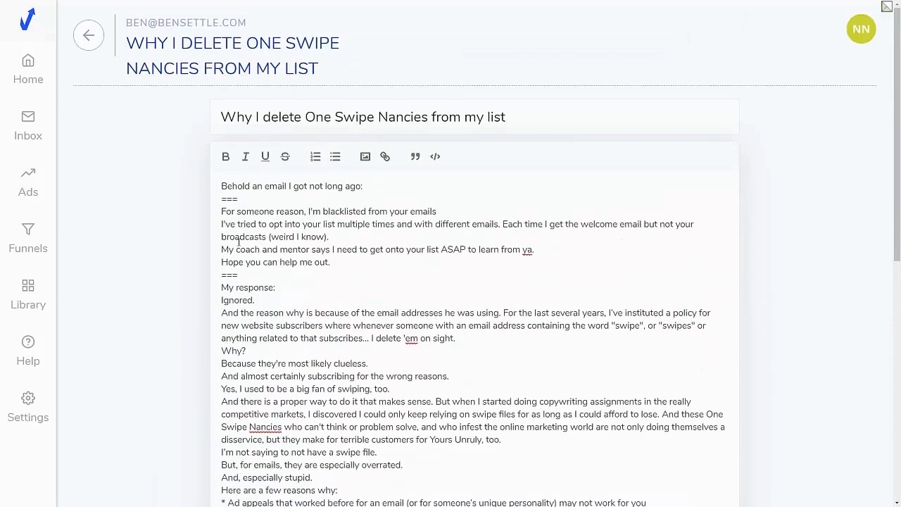
mouse_move(28, 126)
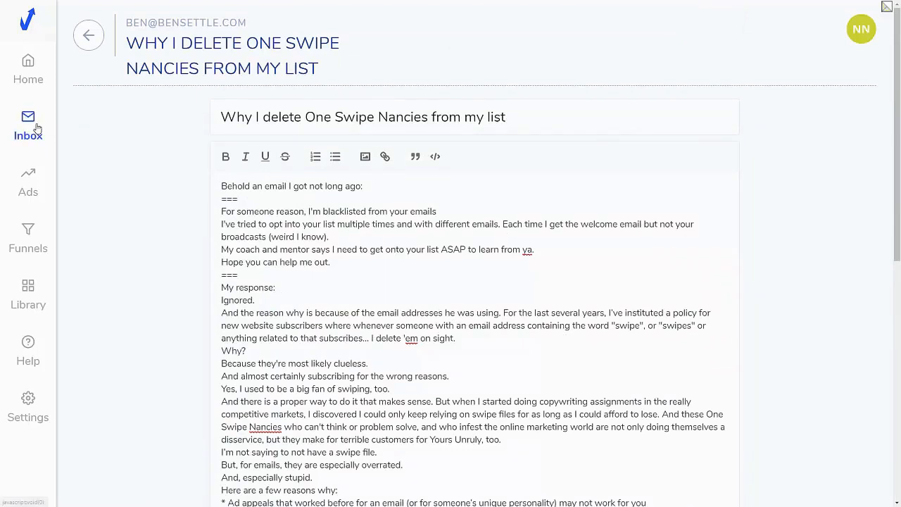
click(28, 127)
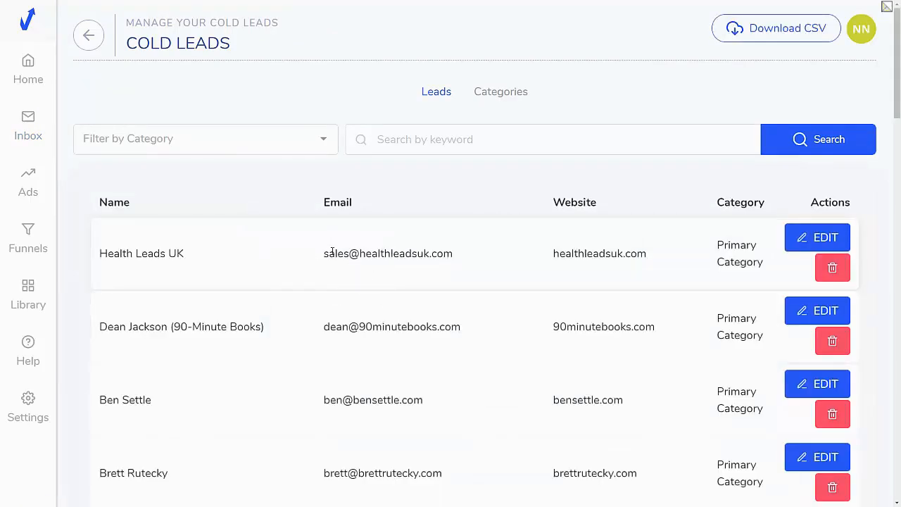
scroll(down, 3)
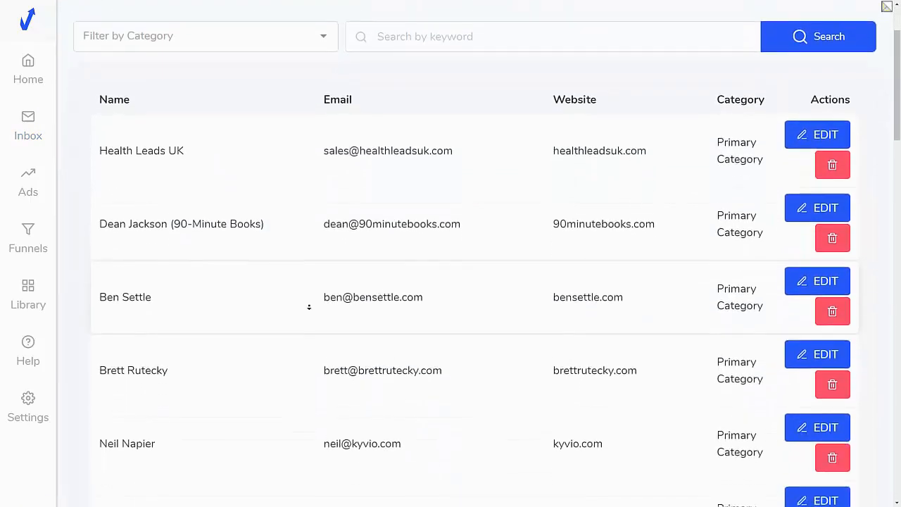
scroll(down, 3)
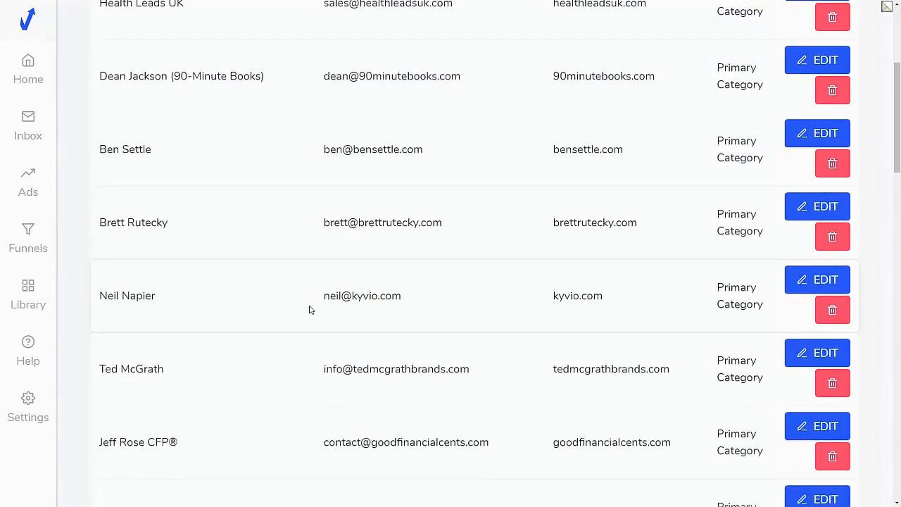
scroll(up, 3)
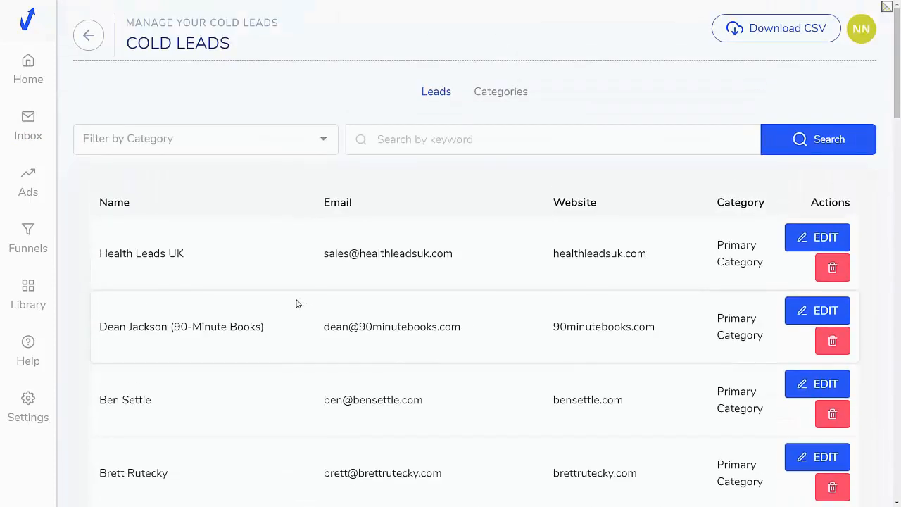
mouse_move(90, 202)
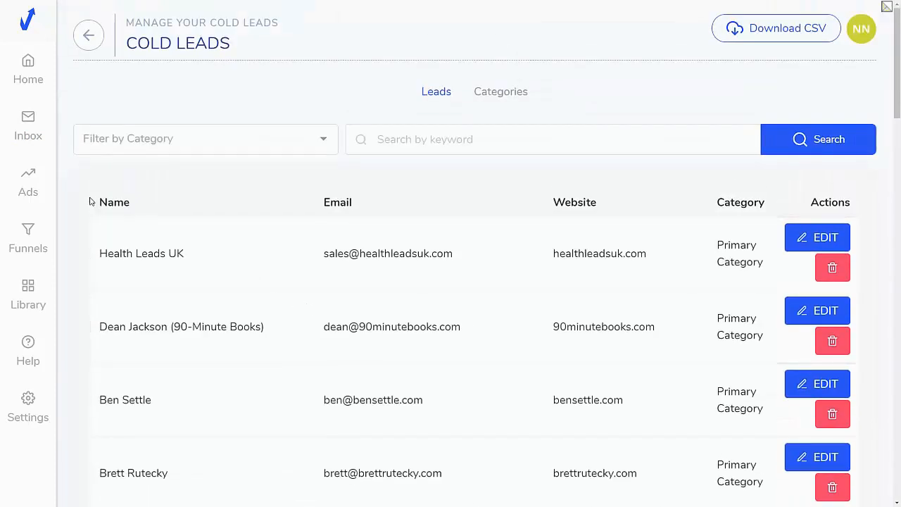
- Browse All Ads, view the first ad's Manage Ad page, then go to Funnels
click(27, 183)
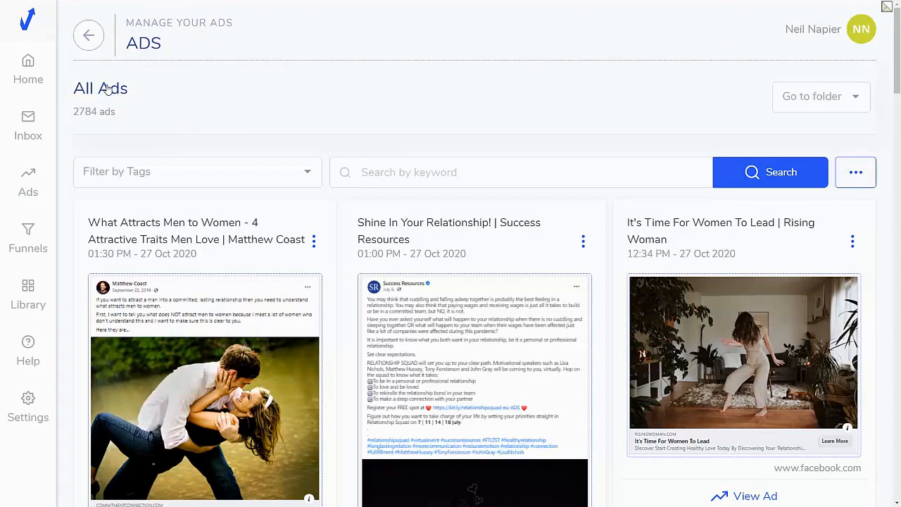
mouse_move(227, 254)
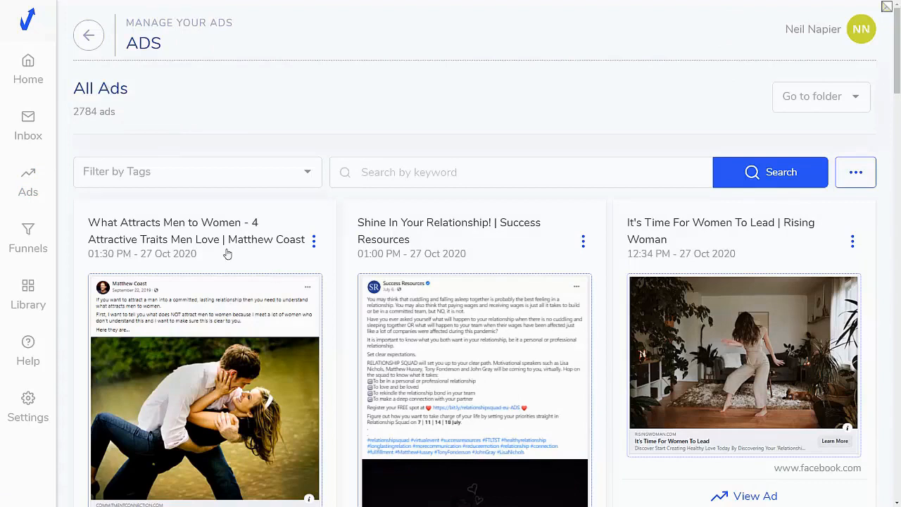
scroll(down, 3)
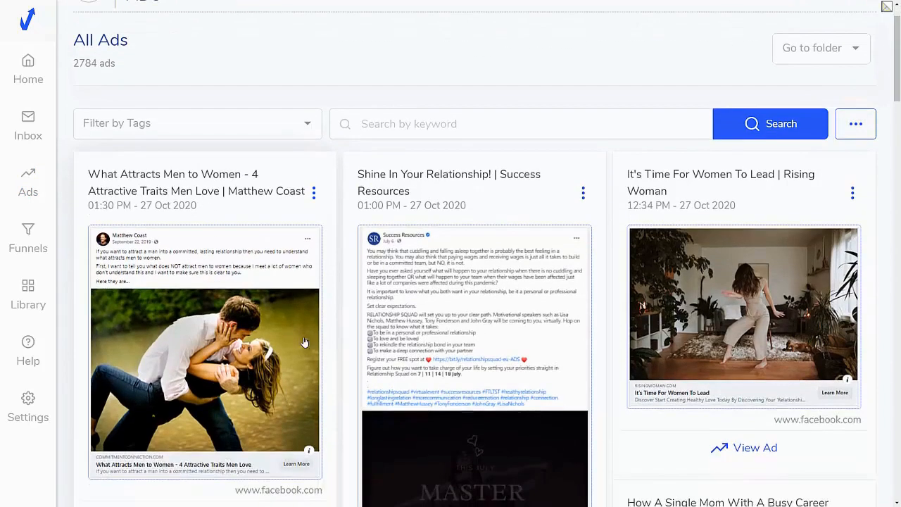
click(204, 371)
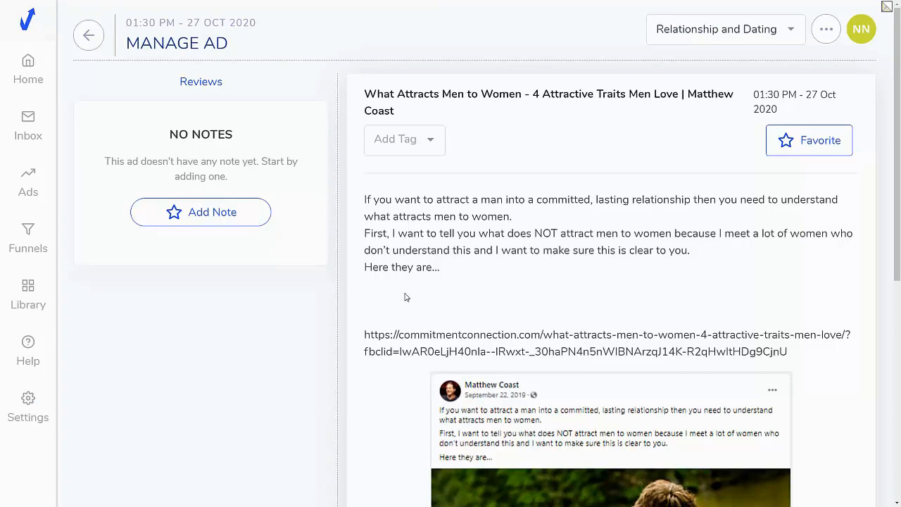
scroll(down, 3)
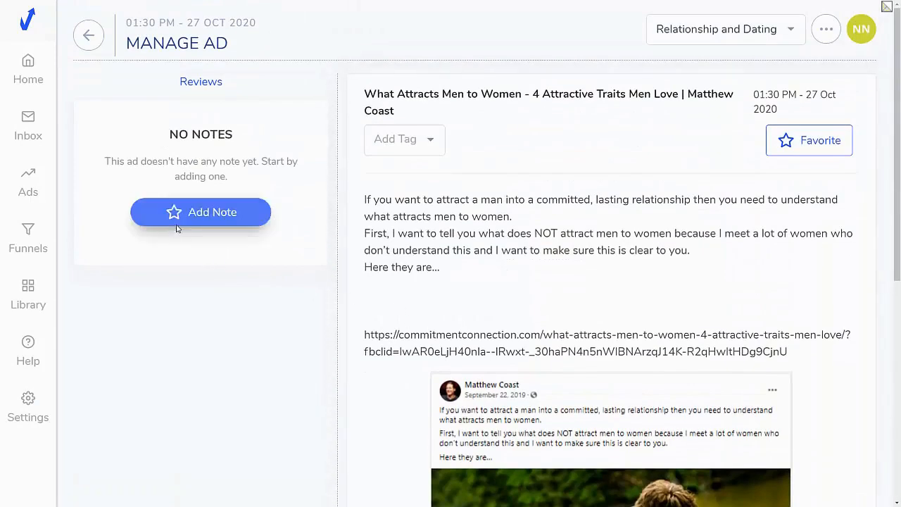
mouse_move(28, 125)
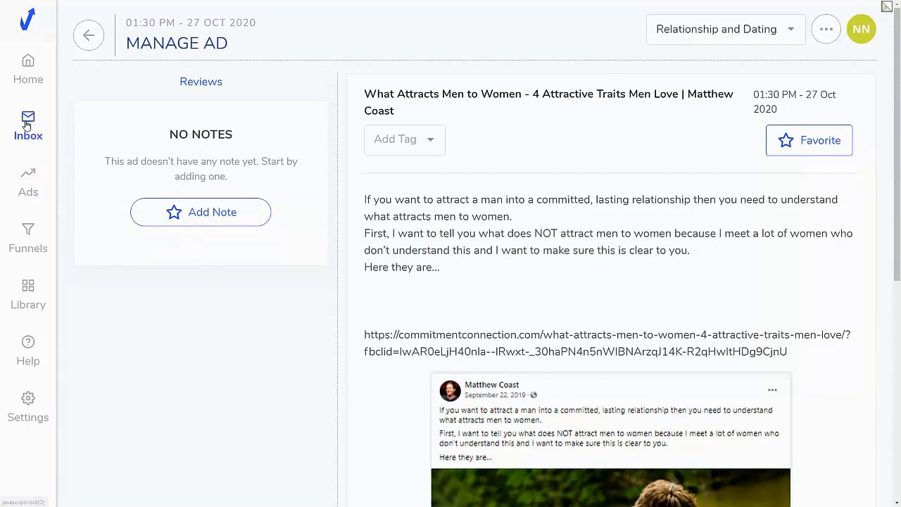
mouse_move(28, 105)
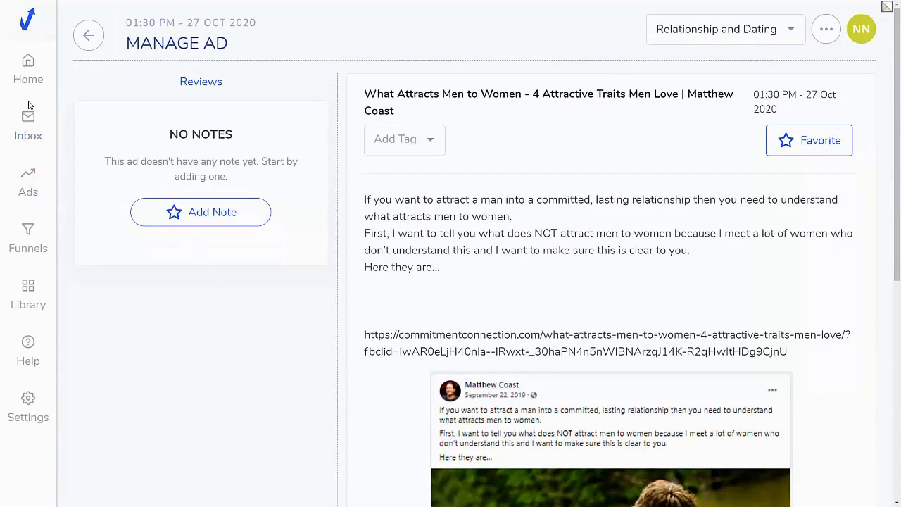
mouse_move(77, 105)
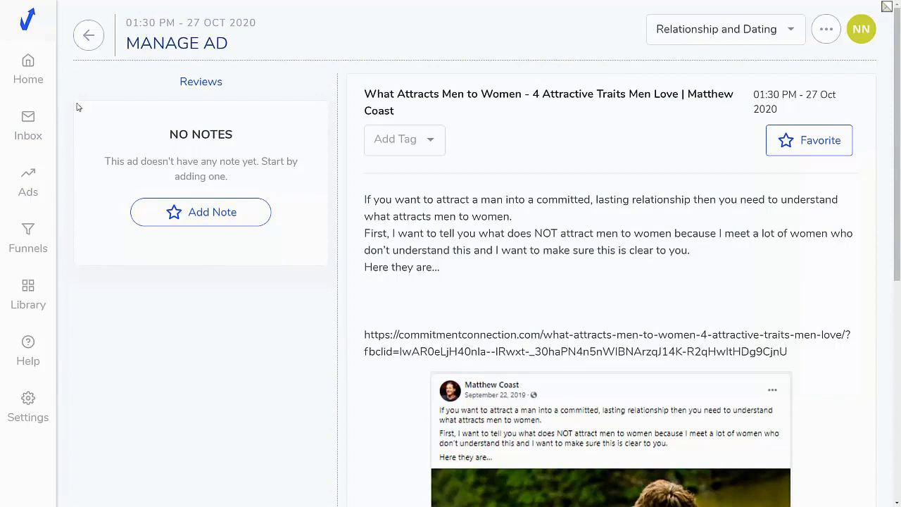
mouse_move(51, 231)
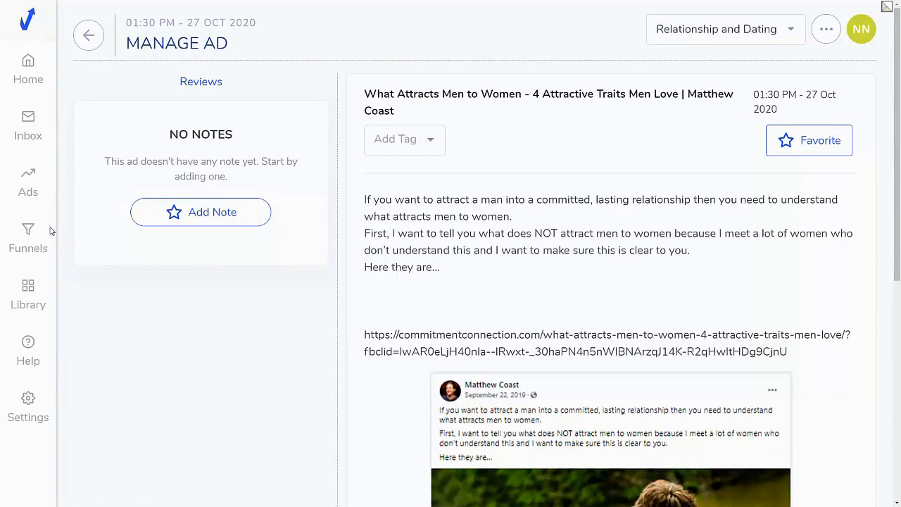
click(29, 239)
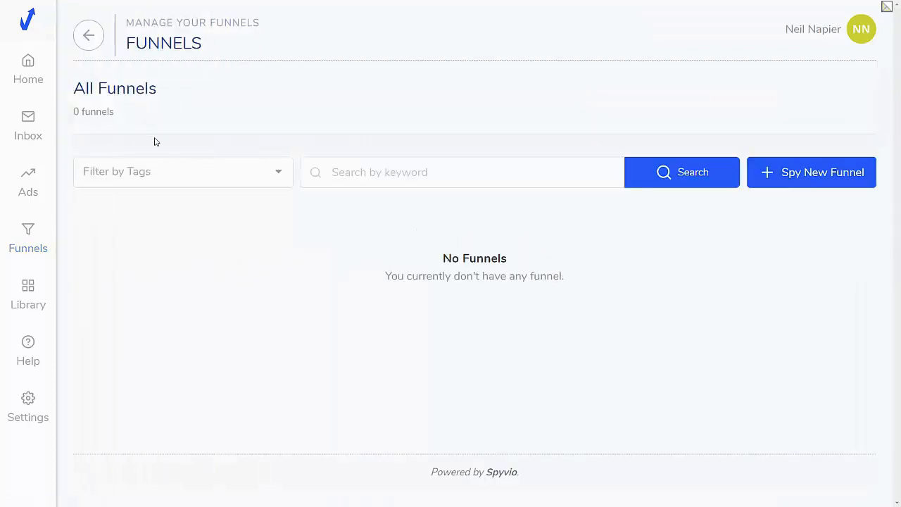
mouse_move(691, 199)
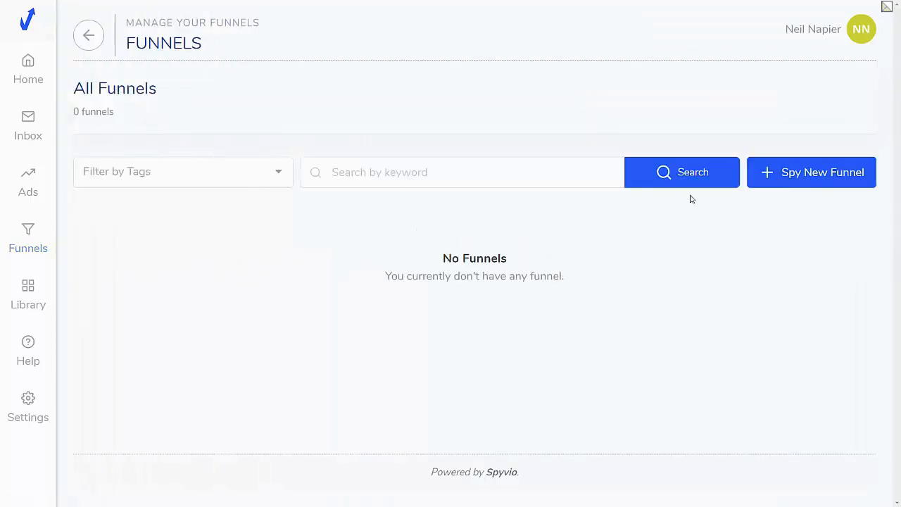
mouse_move(782, 179)
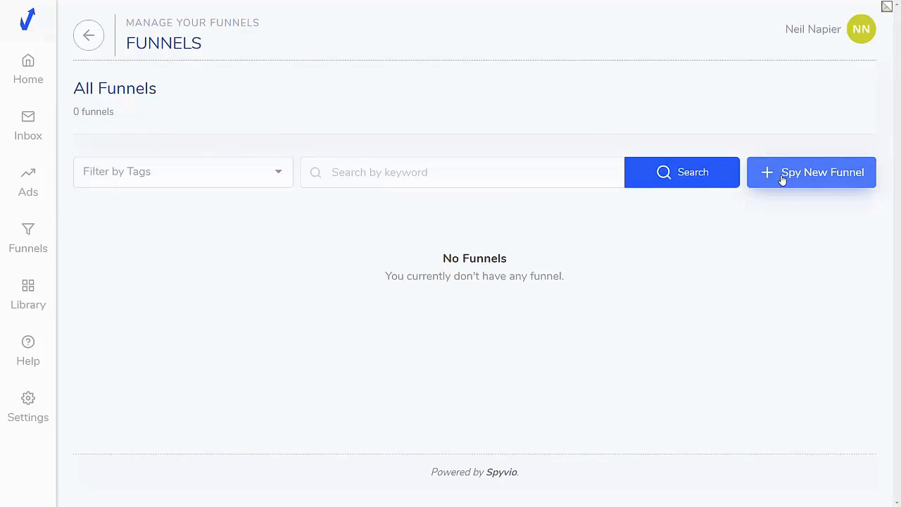
- Spy the getfunnelvio.com funnel, fetch its pages, and preview the sales page fullscreen
click(811, 172)
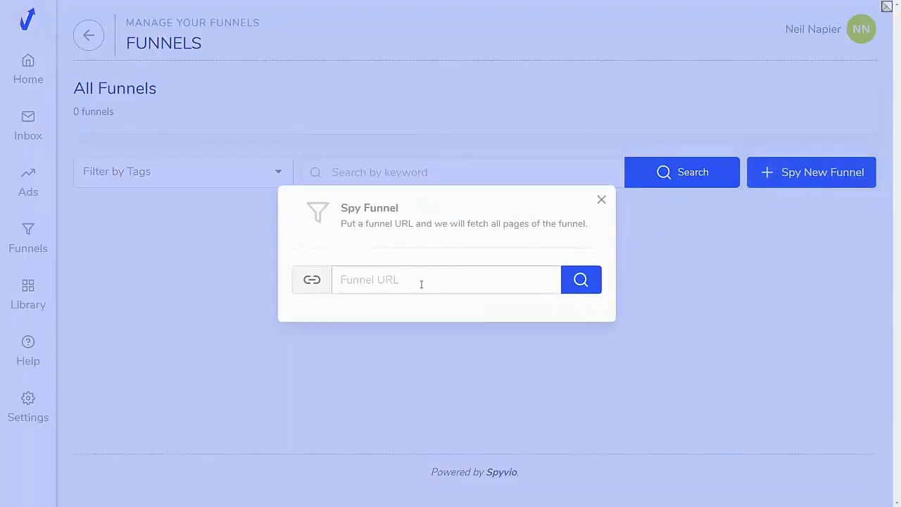
click(580, 279)
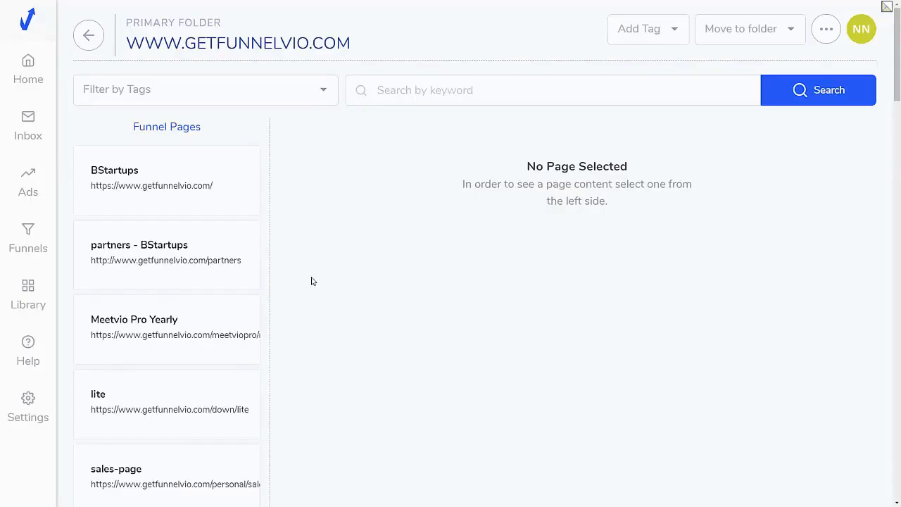
scroll(down, 3)
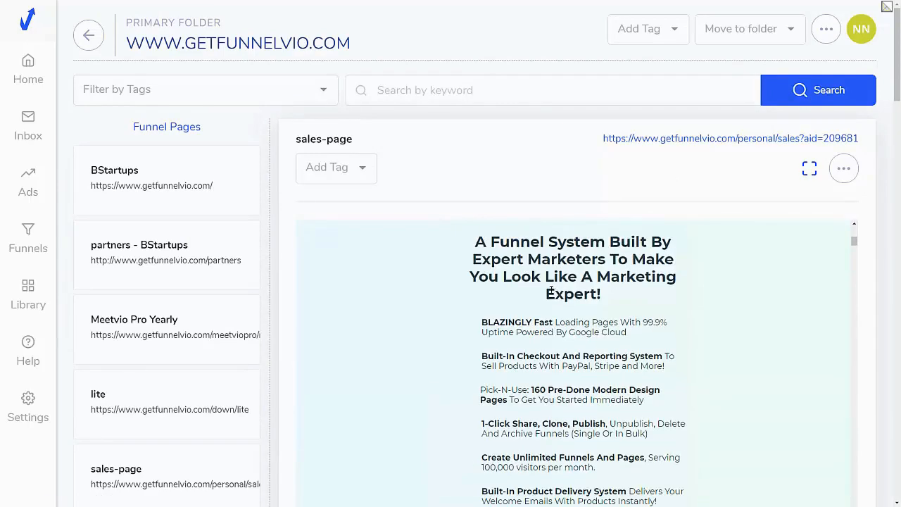
scroll(down, 3)
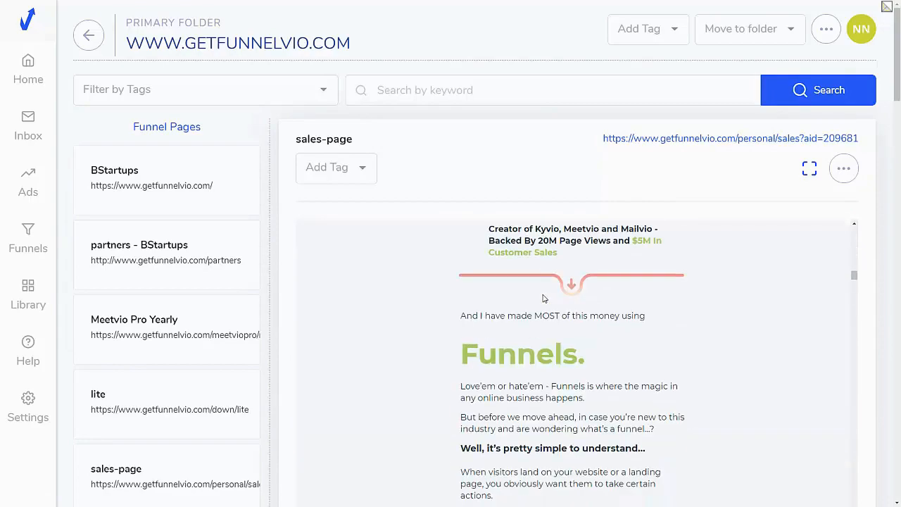
click(808, 168)
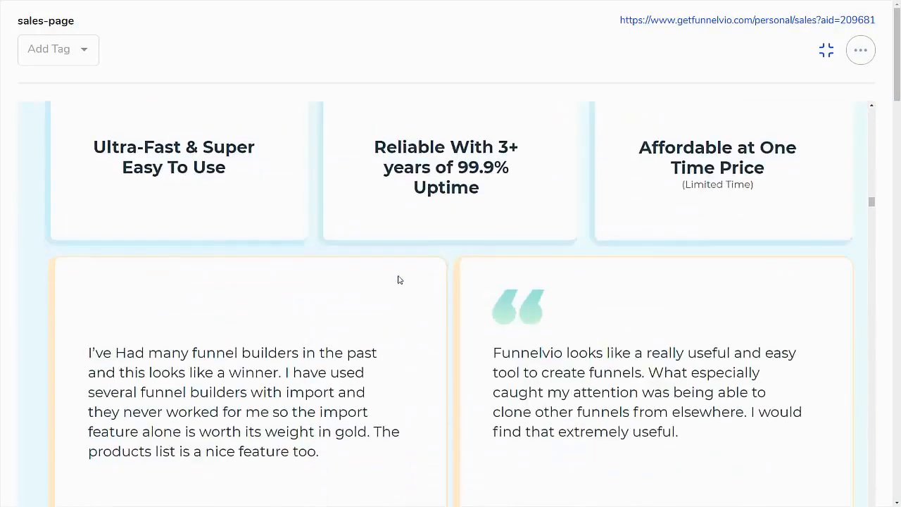
click(826, 50)
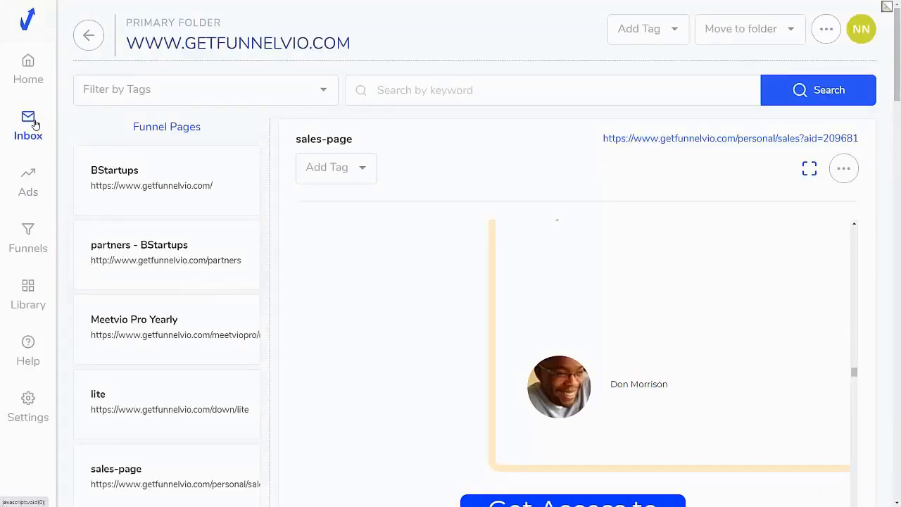
mouse_move(28, 239)
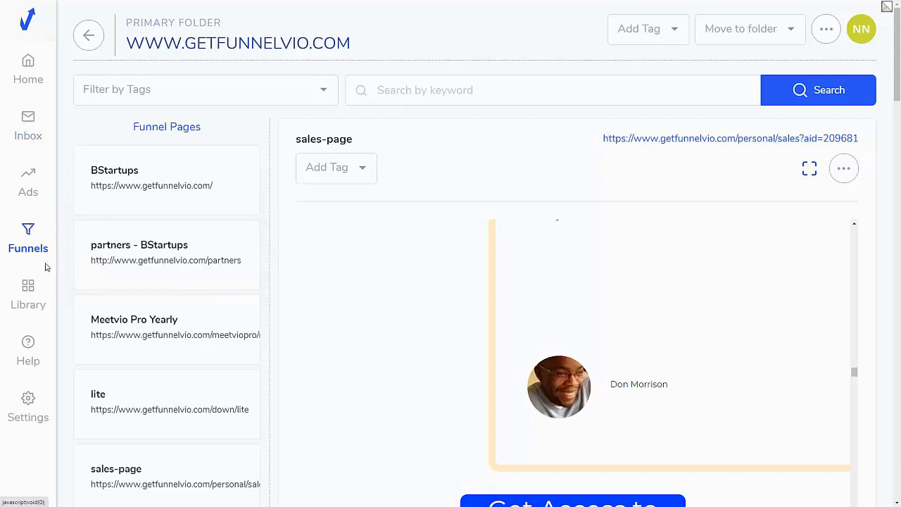
mouse_move(29, 290)
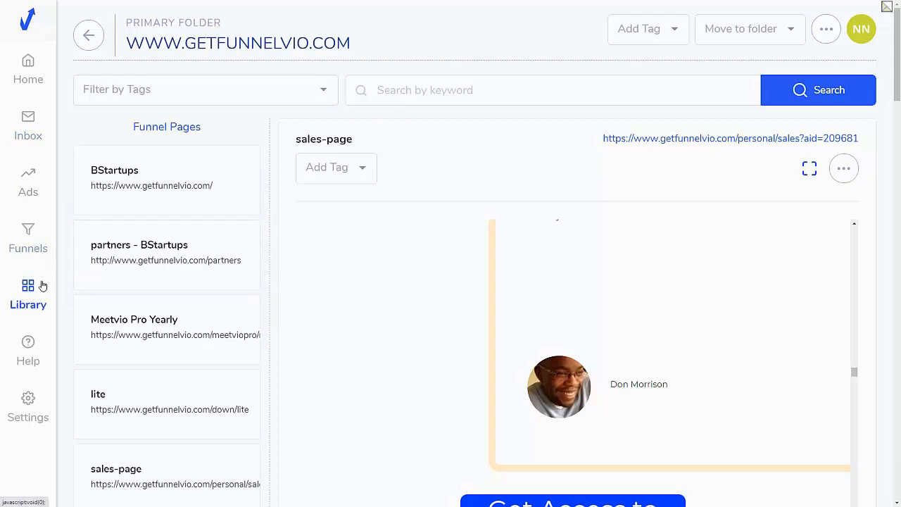
- Pass through the Library and return to the Home dashboard
click(27, 285)
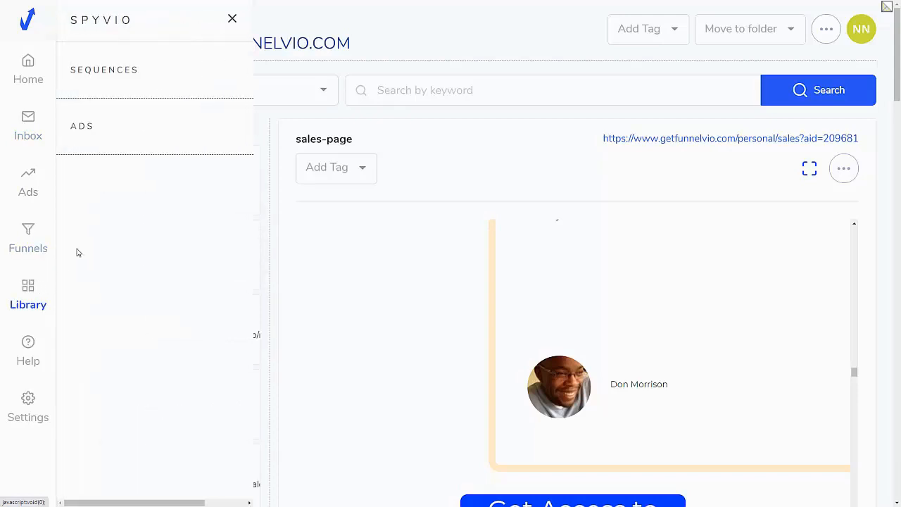
click(27, 67)
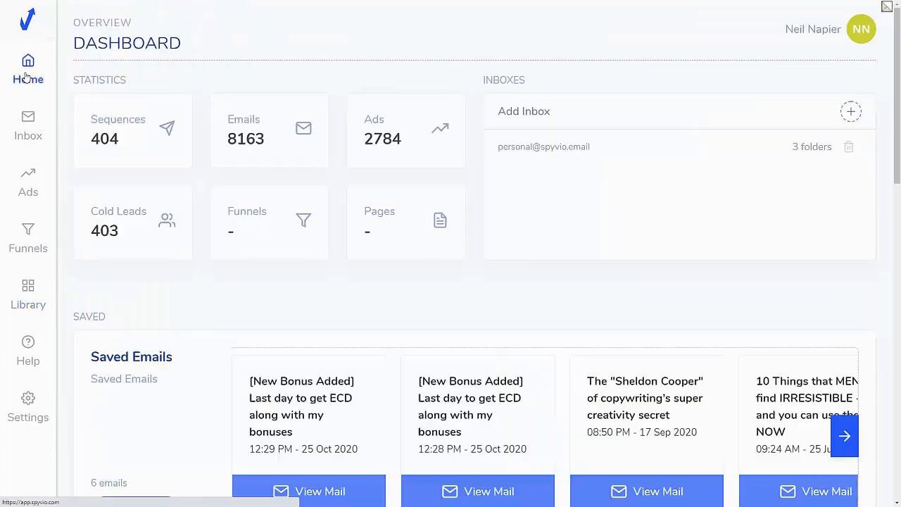
mouse_move(306, 174)
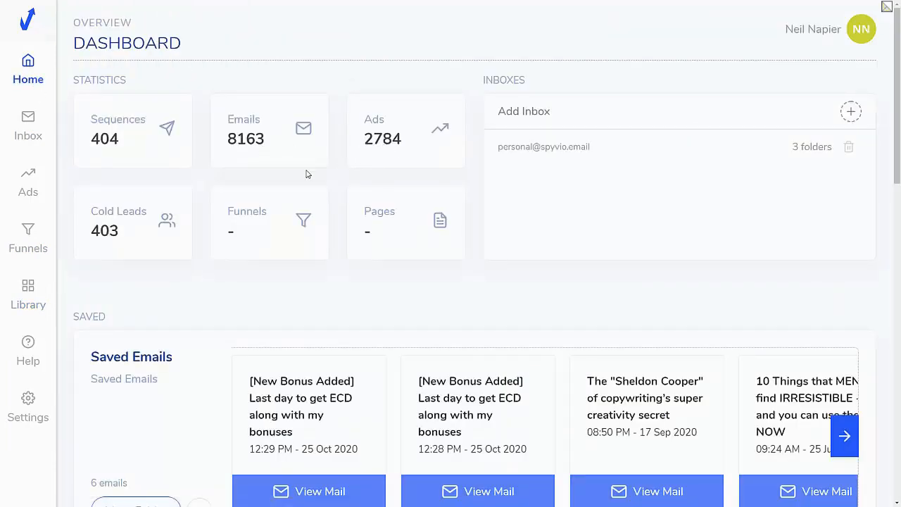
mouse_move(251, 148)
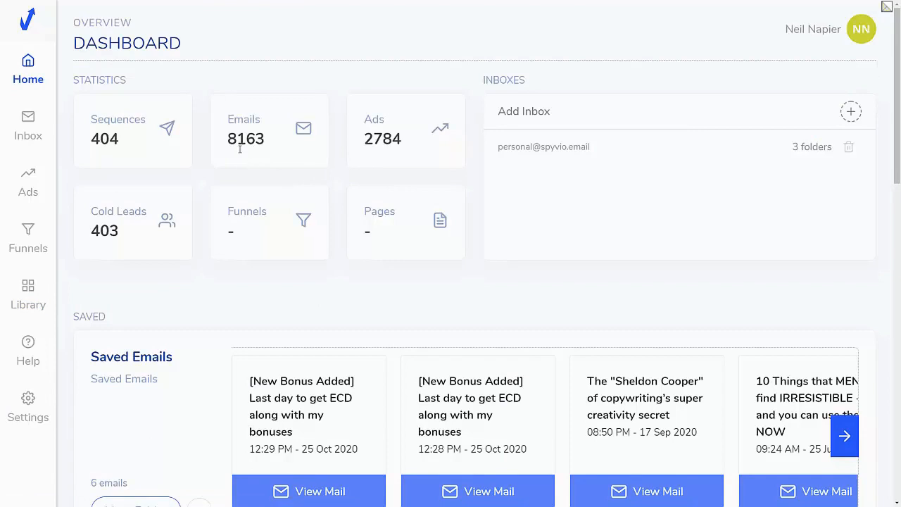
mouse_move(226, 177)
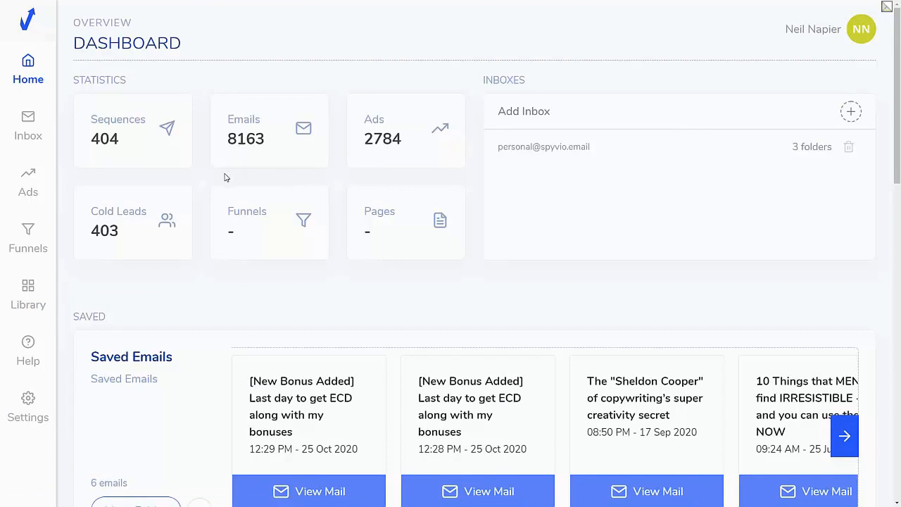